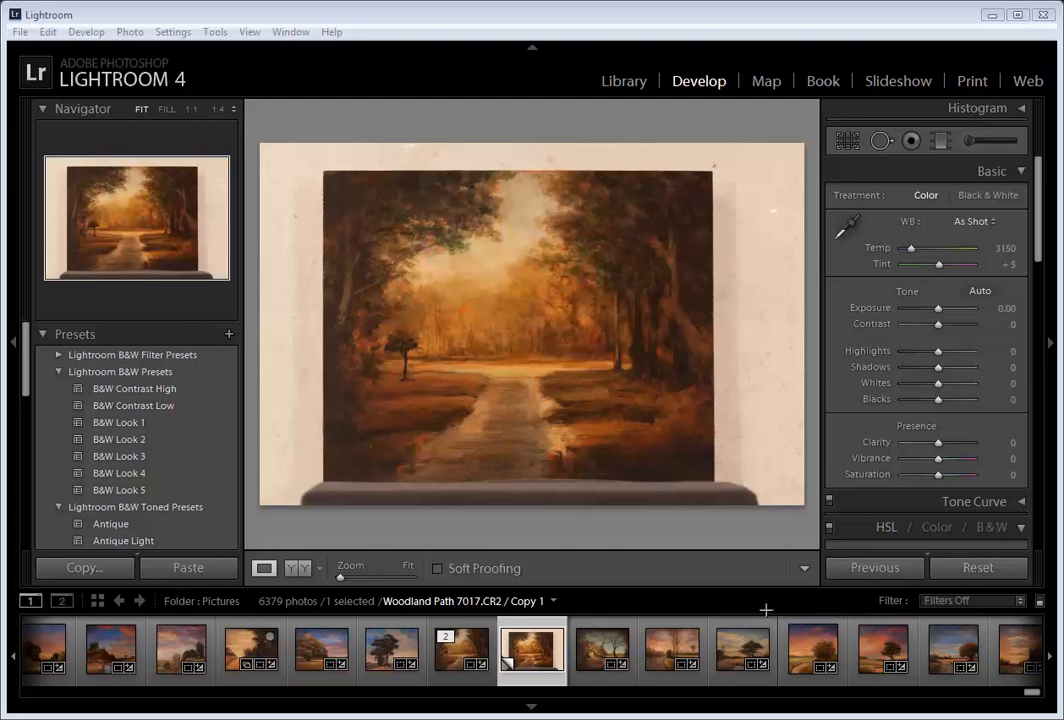
mouse_move(788, 612)
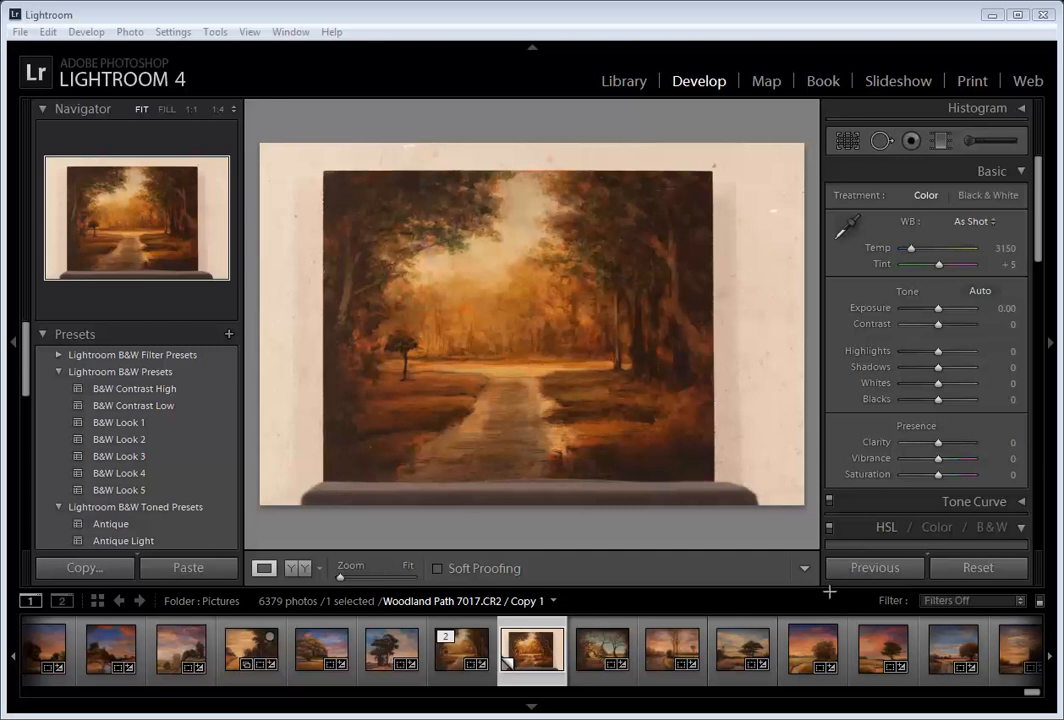
mouse_move(804, 516)
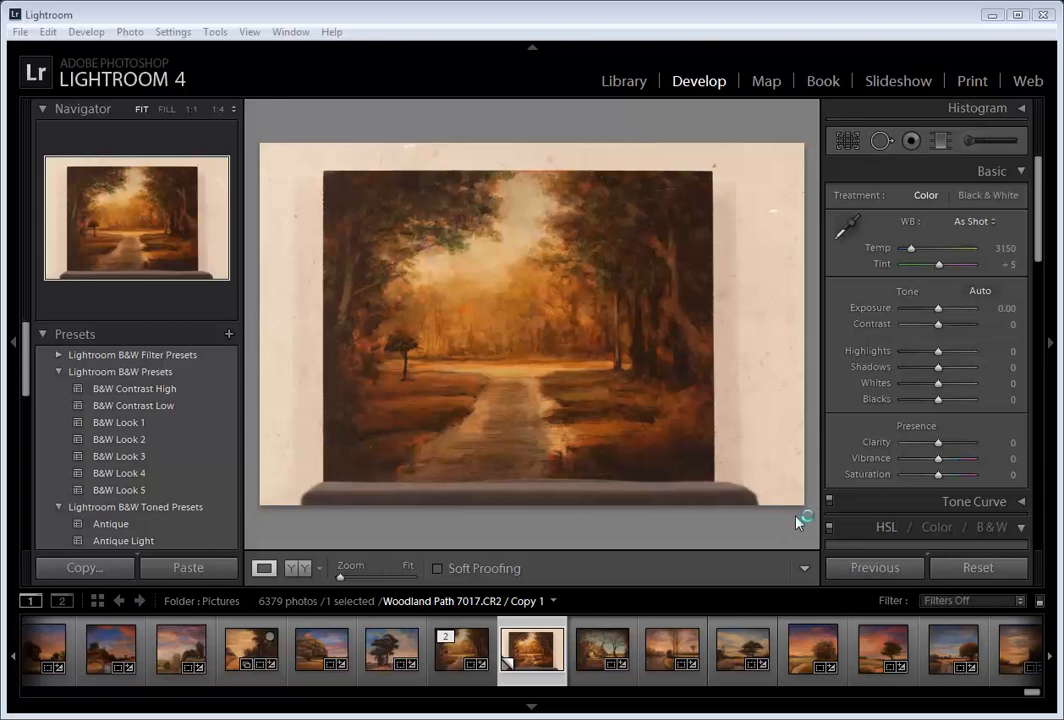
mouse_move(748, 510)
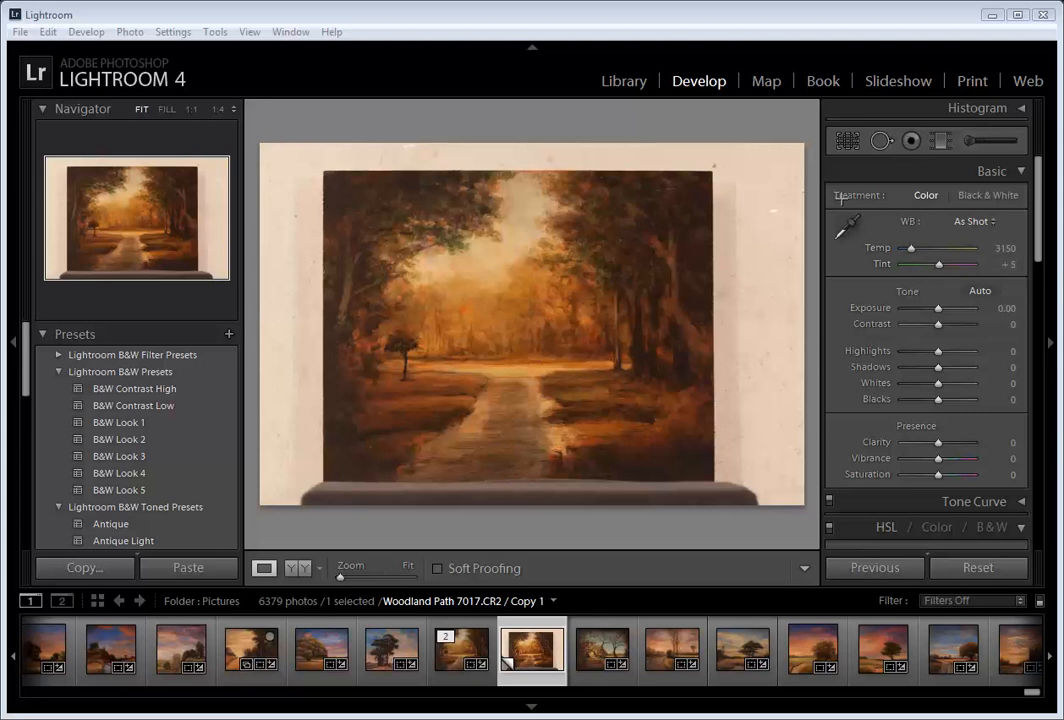
mouse_move(890, 228)
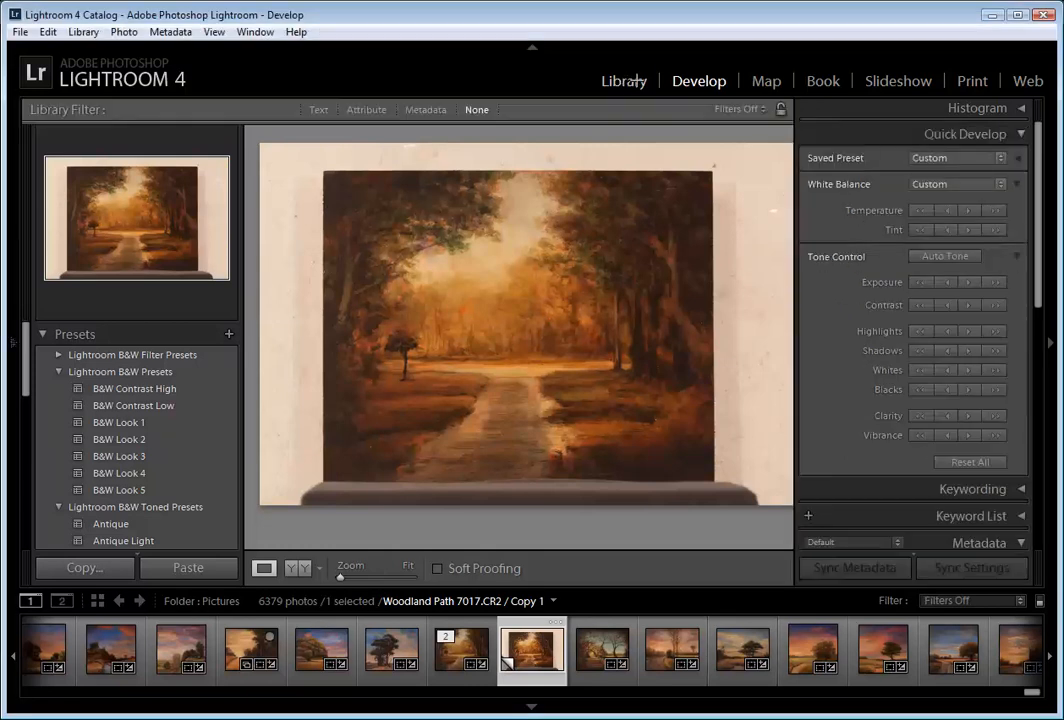
- Show the catalog photos in the Library grid with the Woodland Path 7017 copy selected
click(622, 80)
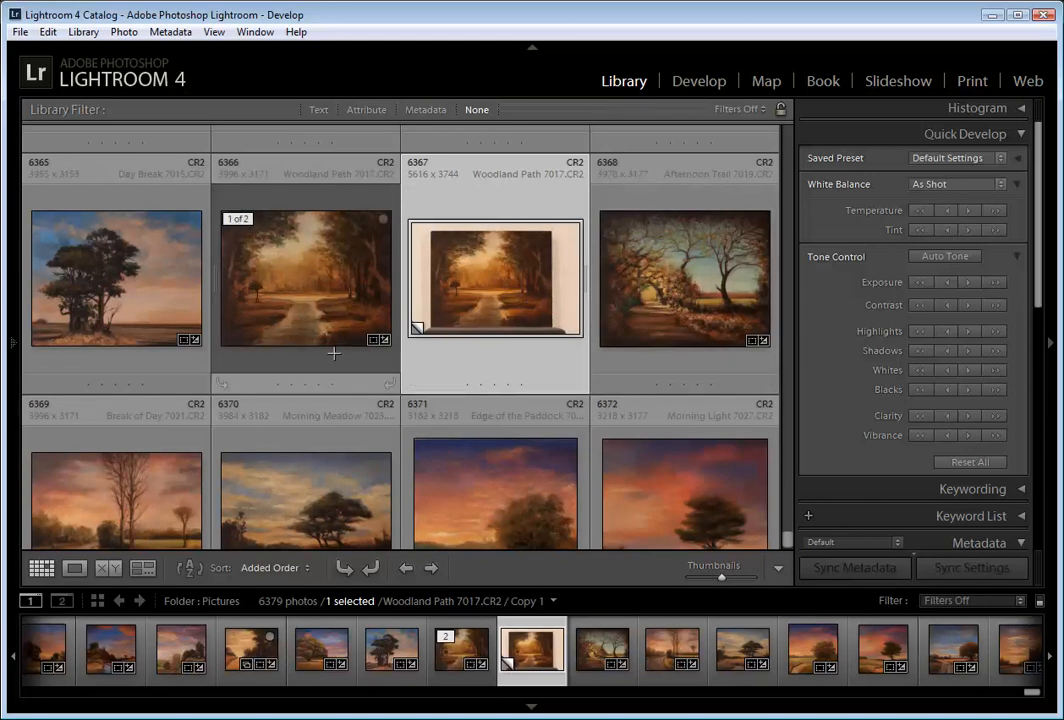
mouse_move(372, 298)
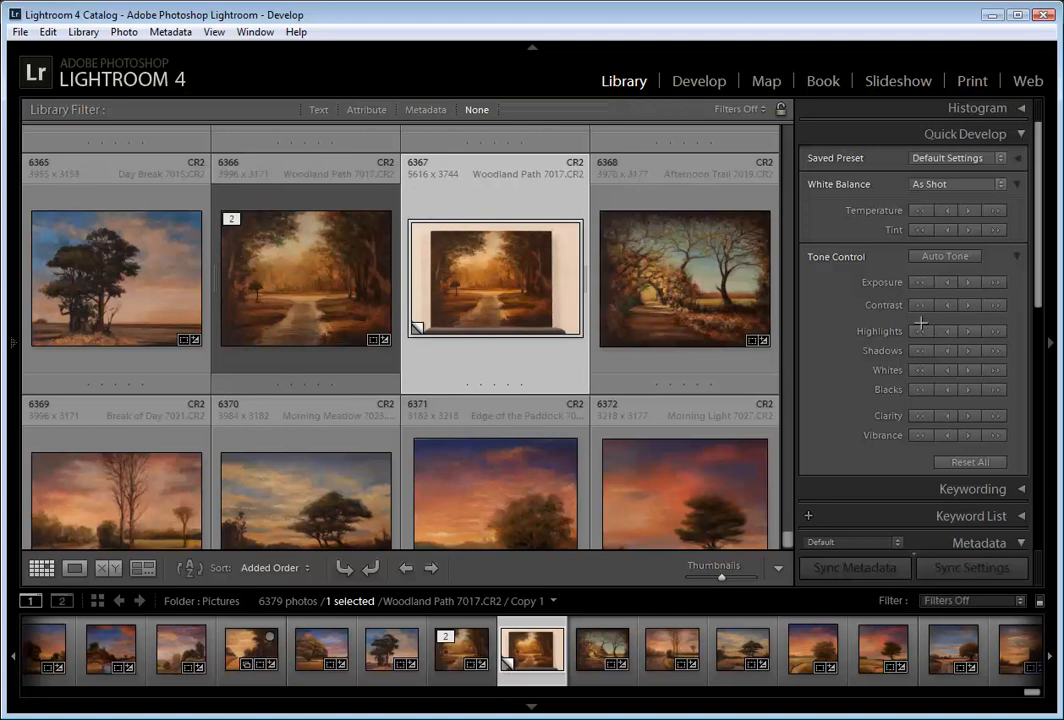
mouse_move(908, 316)
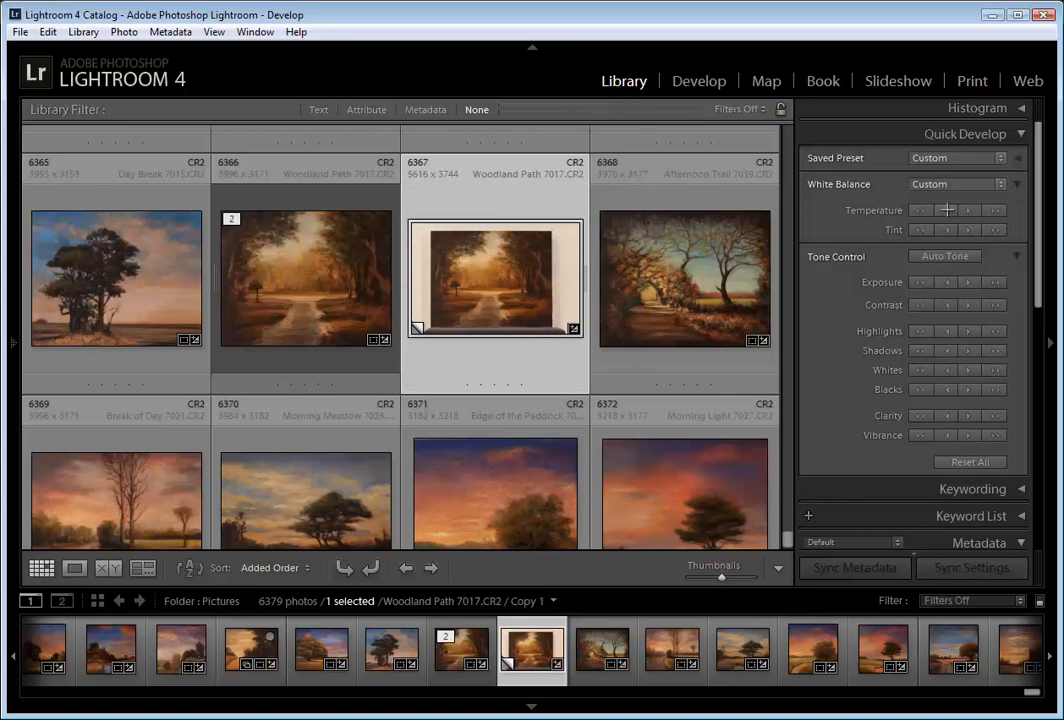
mouse_move(940, 224)
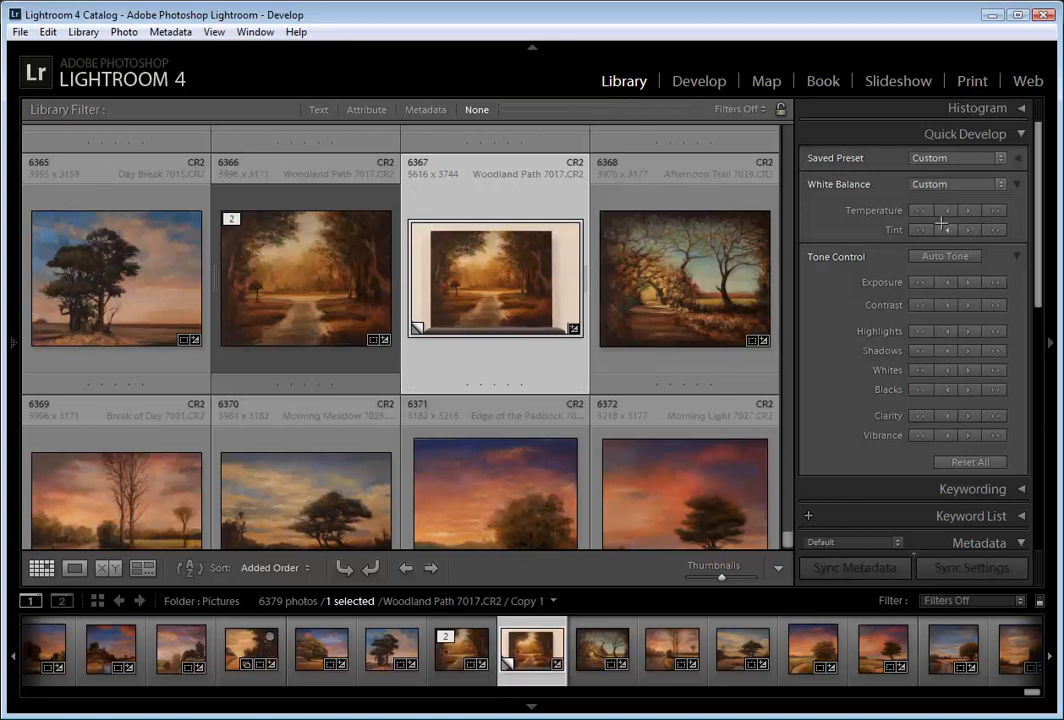
mouse_move(948, 228)
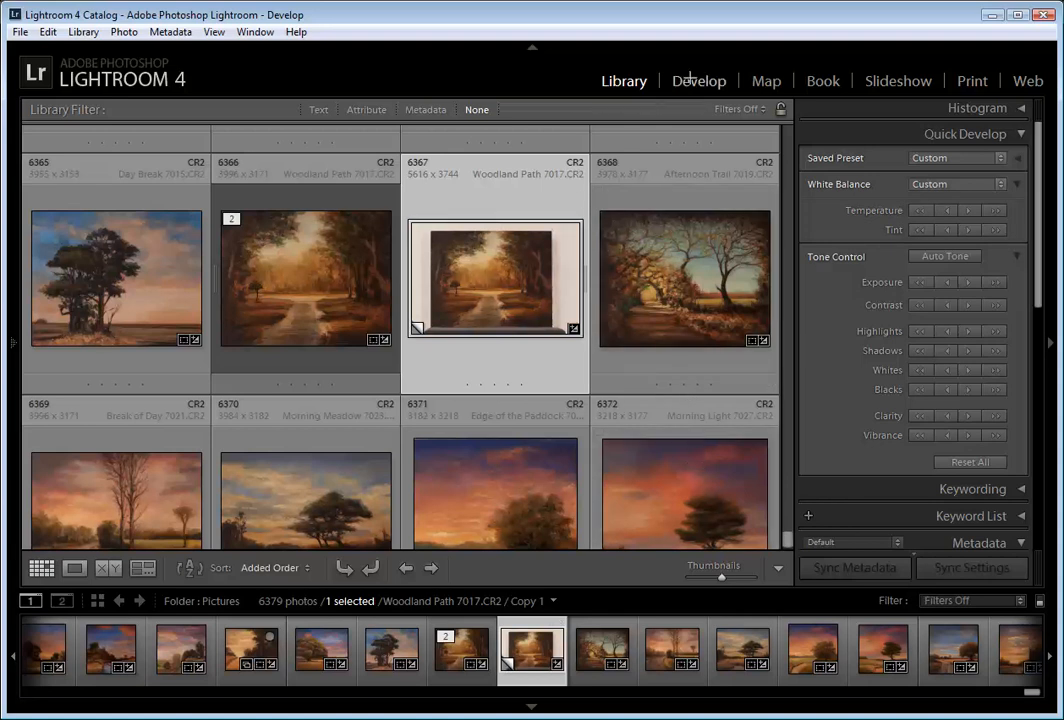
- Crop Woodland Path 7017 in Develop tightly to the painting, trimming the wall and ledge
click(698, 80)
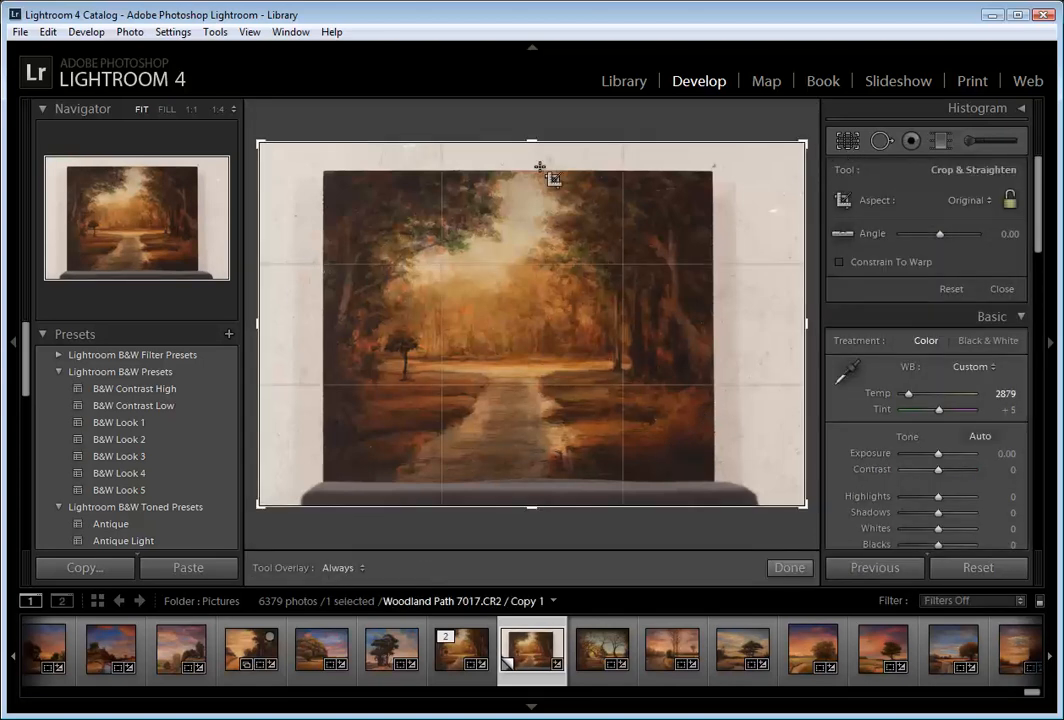
mouse_move(260, 146)
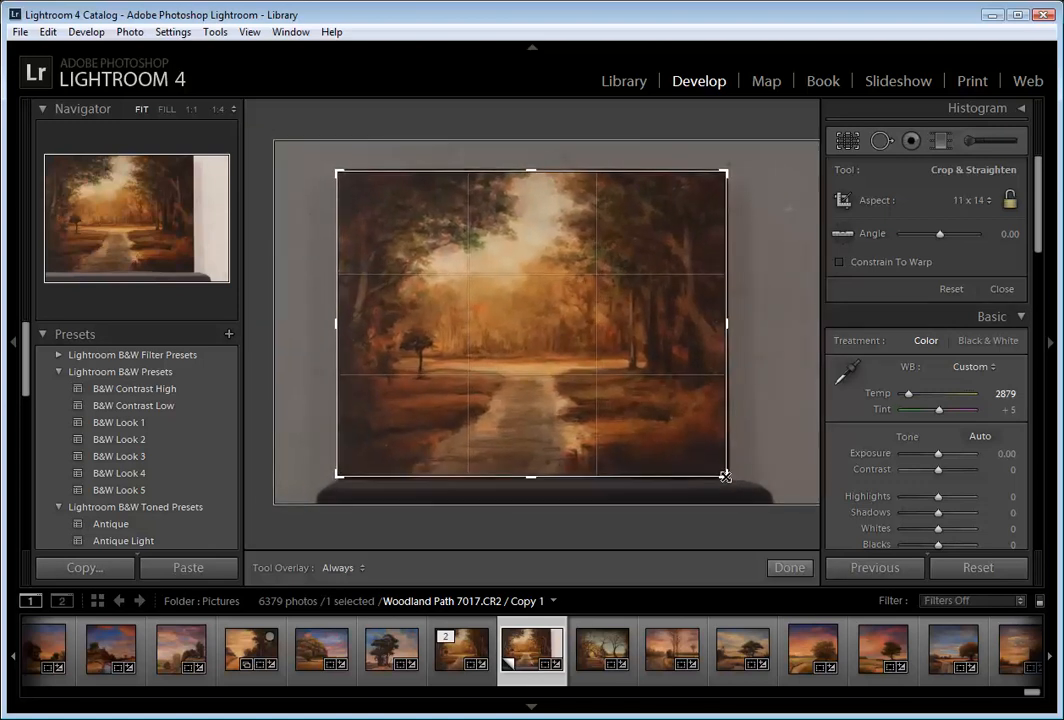
drag(724, 476, 728, 478)
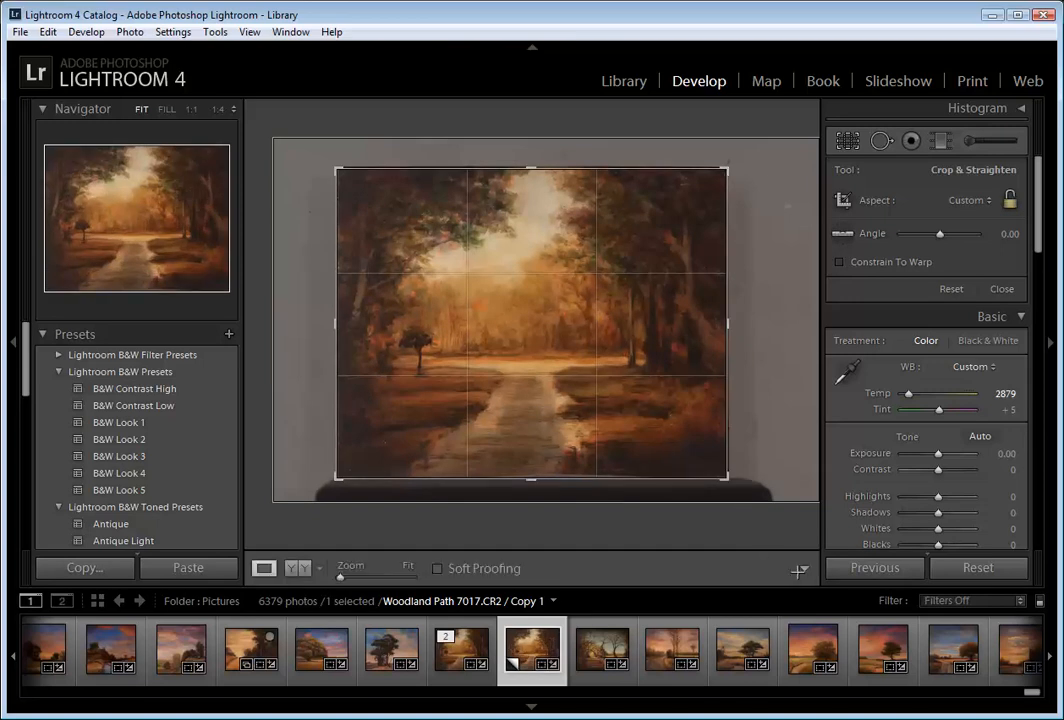
click(1004, 288)
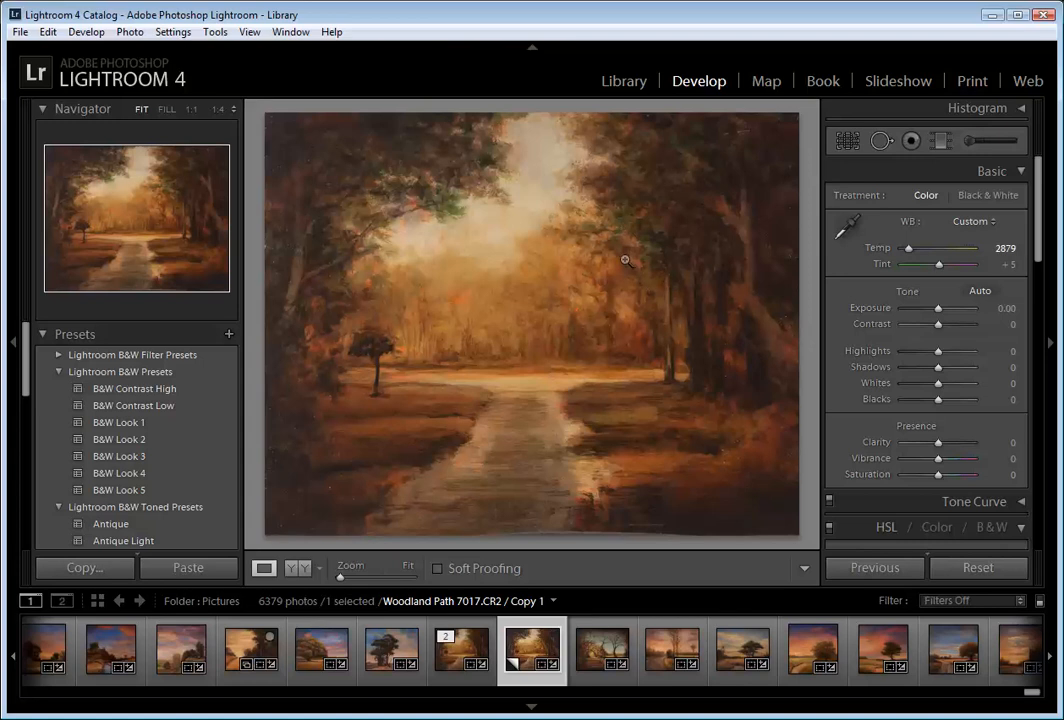
click(626, 260)
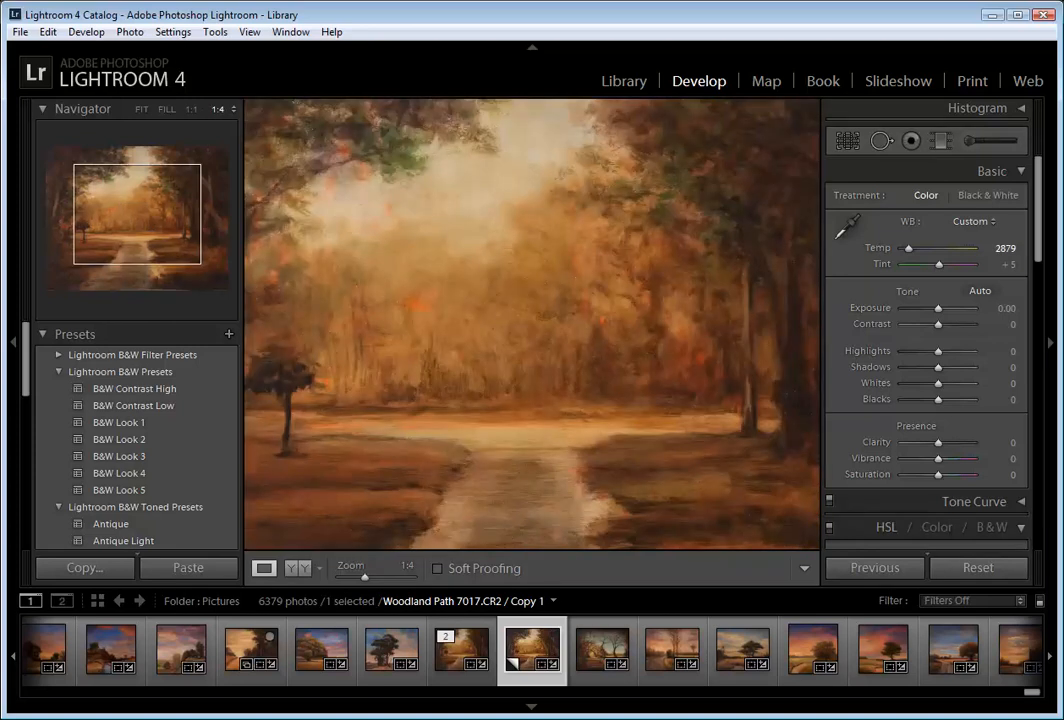
mouse_move(620, 260)
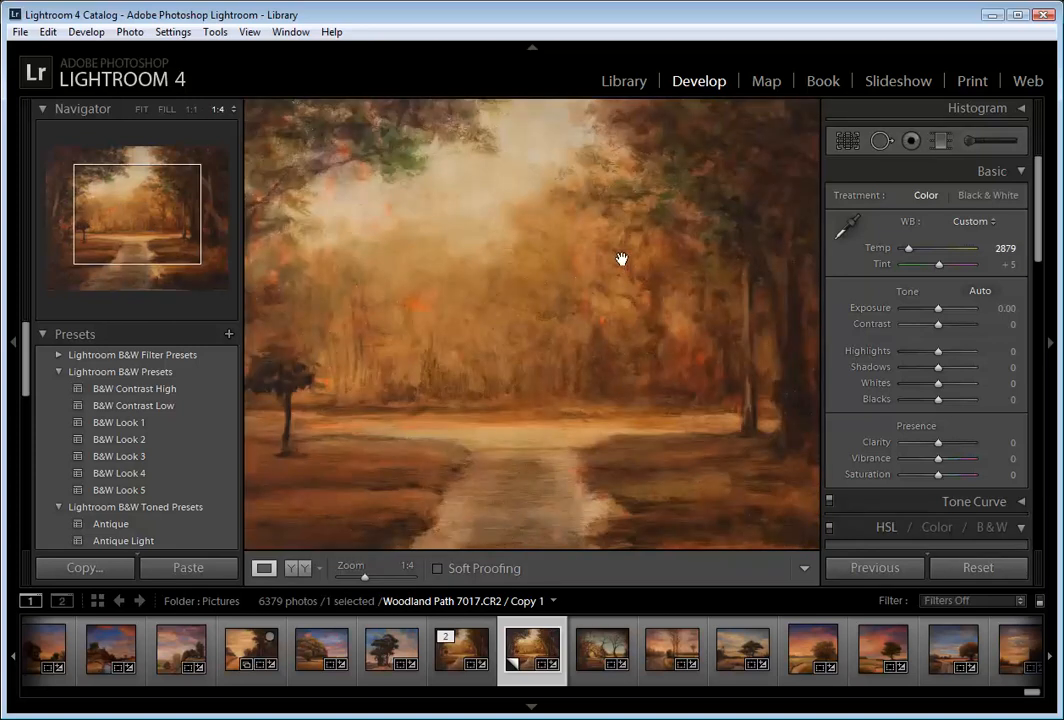
click(622, 258)
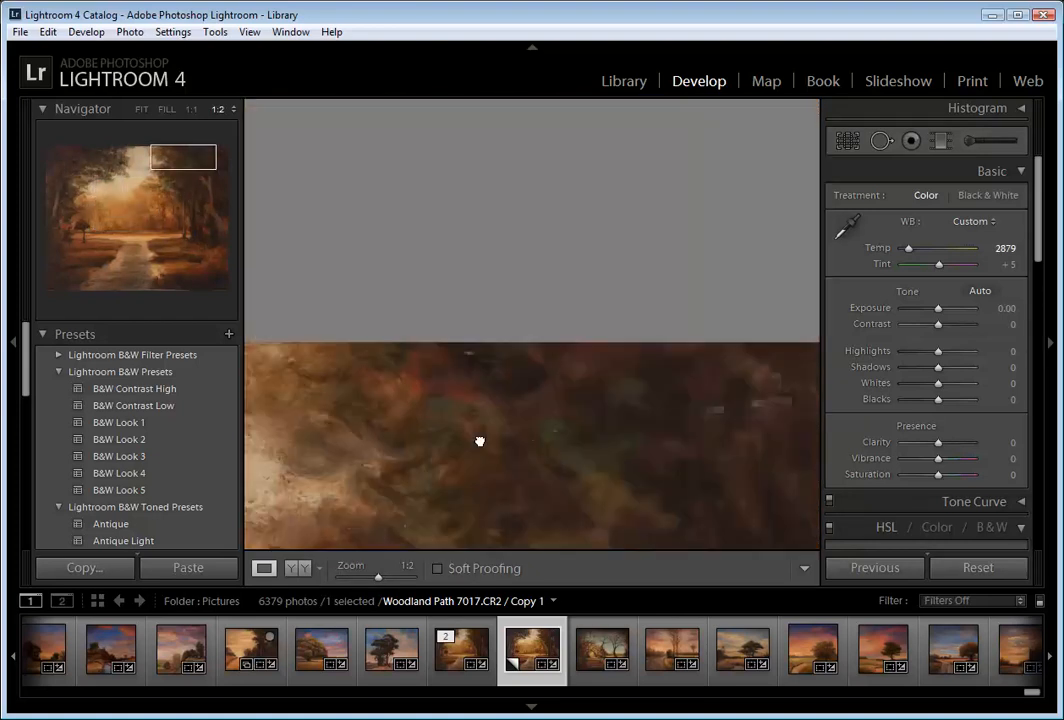
drag(480, 442, 508, 502)
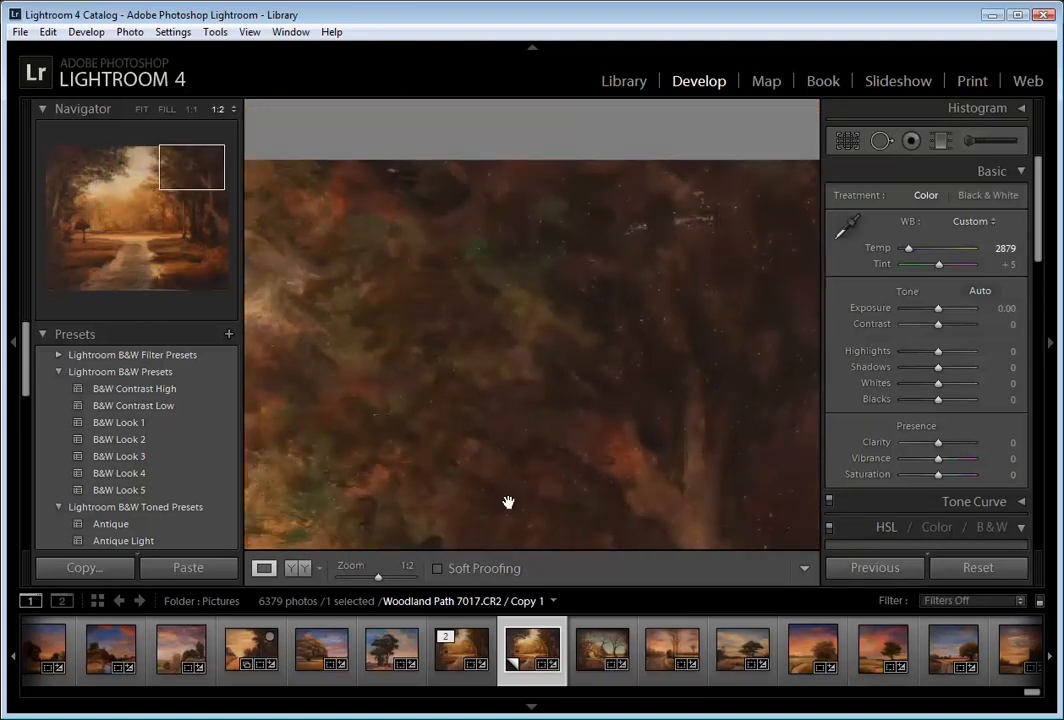
drag(508, 500, 552, 360)
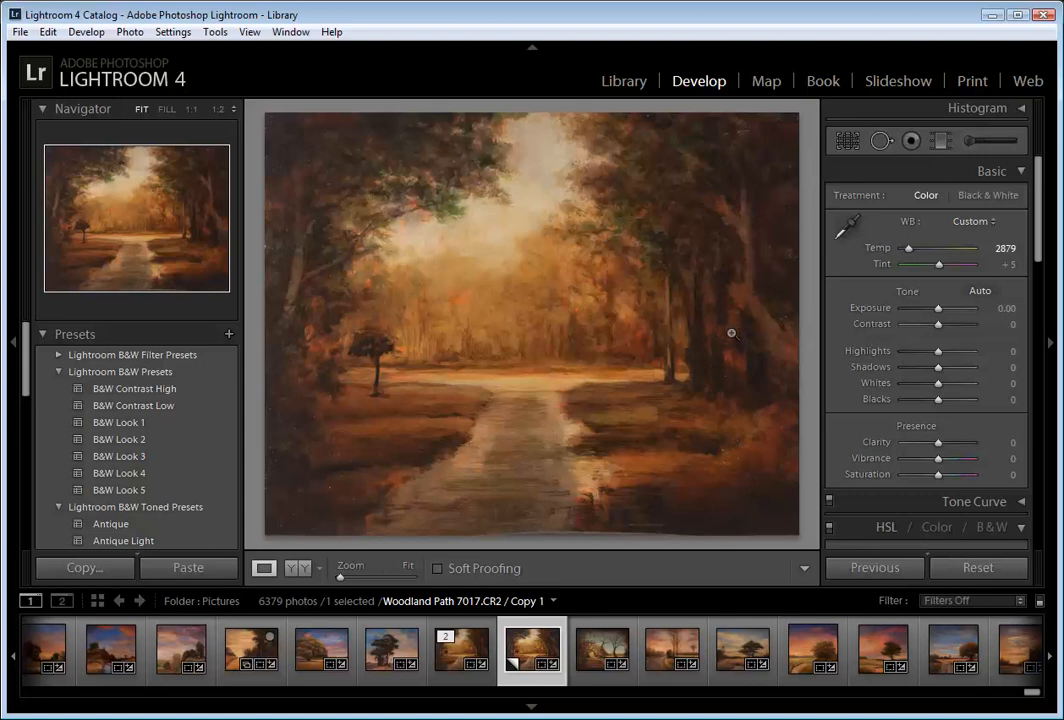
mouse_move(756, 308)
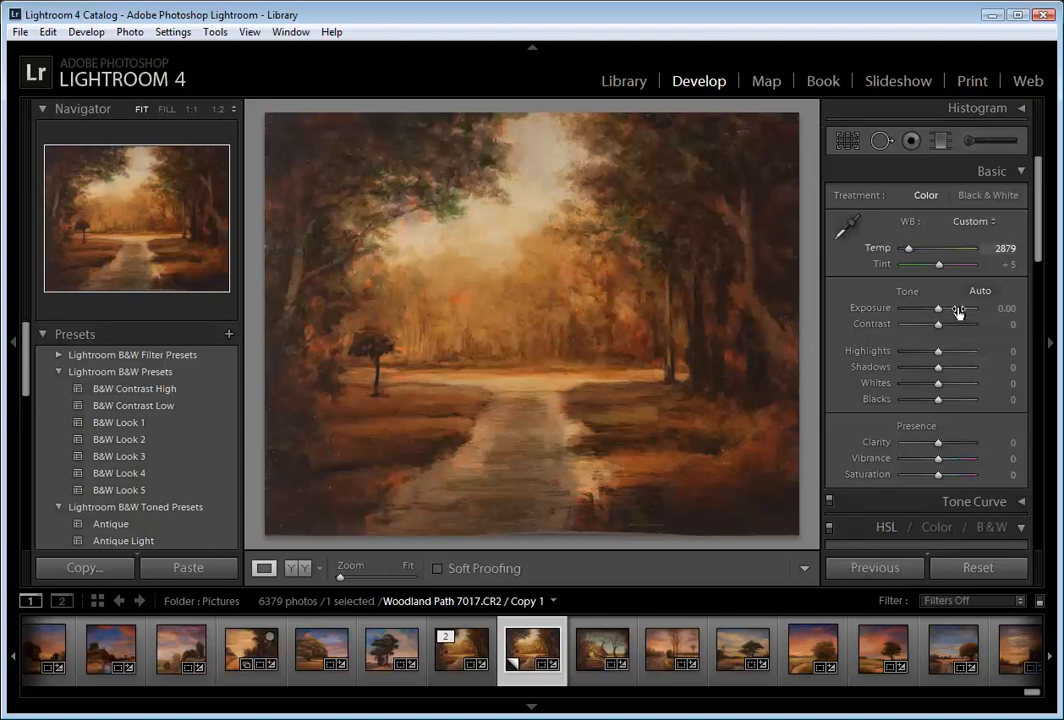
- Lower the painting's Blacks to -17 for deeper shadows
drag(938, 400, 932, 400)
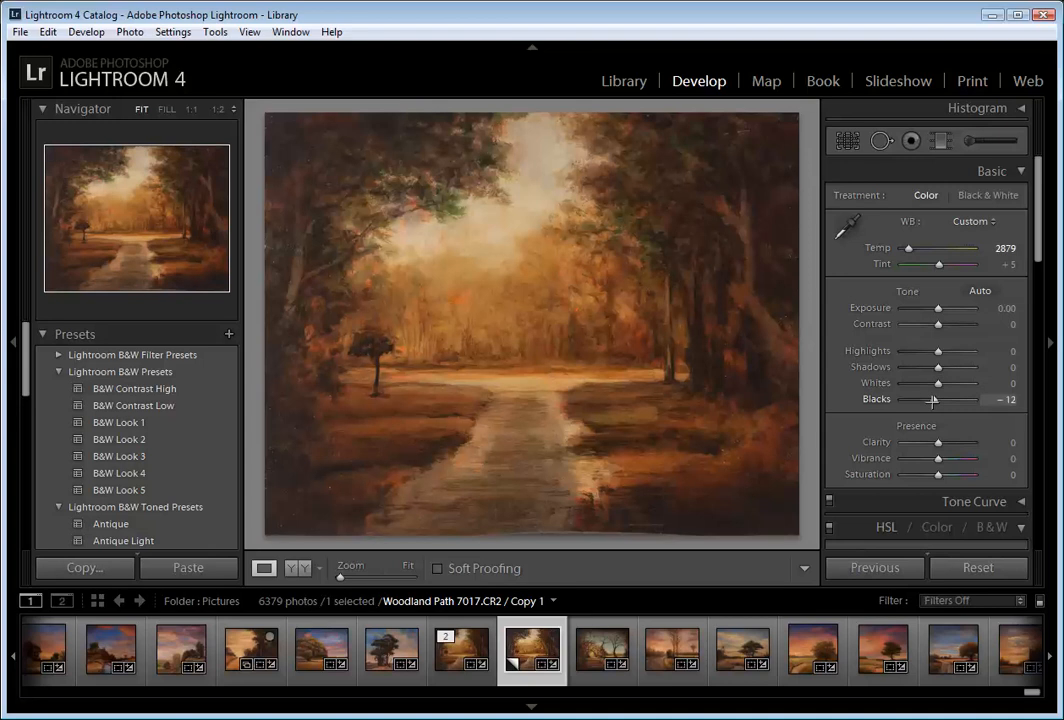
drag(932, 400, 918, 400)
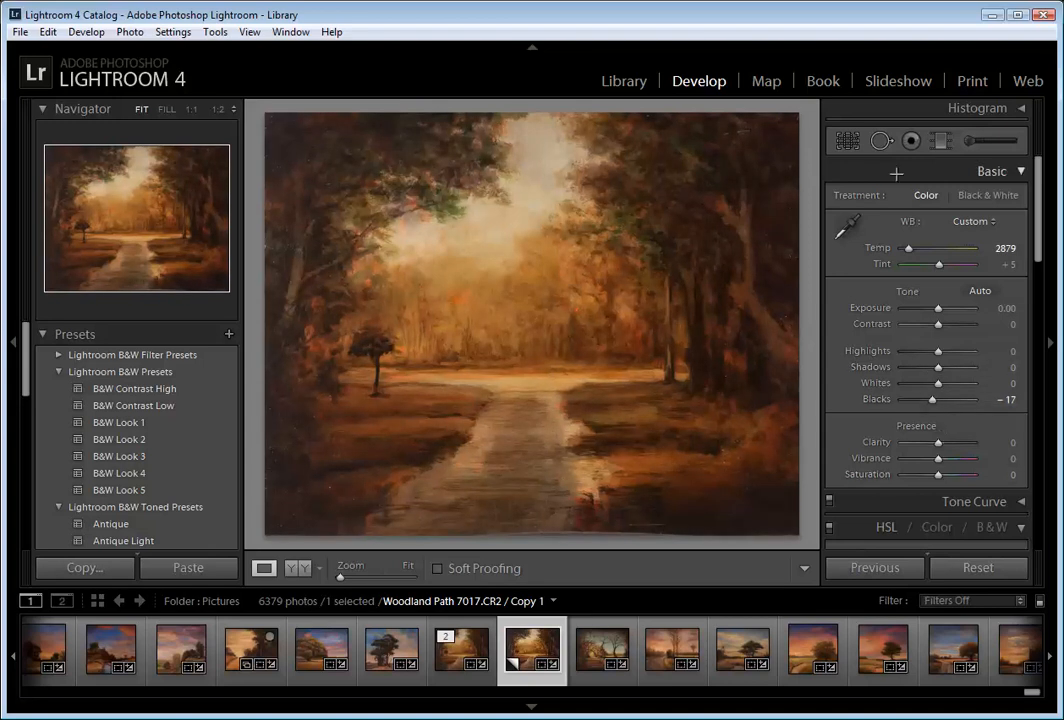
- Reduce HSL saturation of Red to -11, Orange to -9 and Yellow to -11
scroll(down, 3)
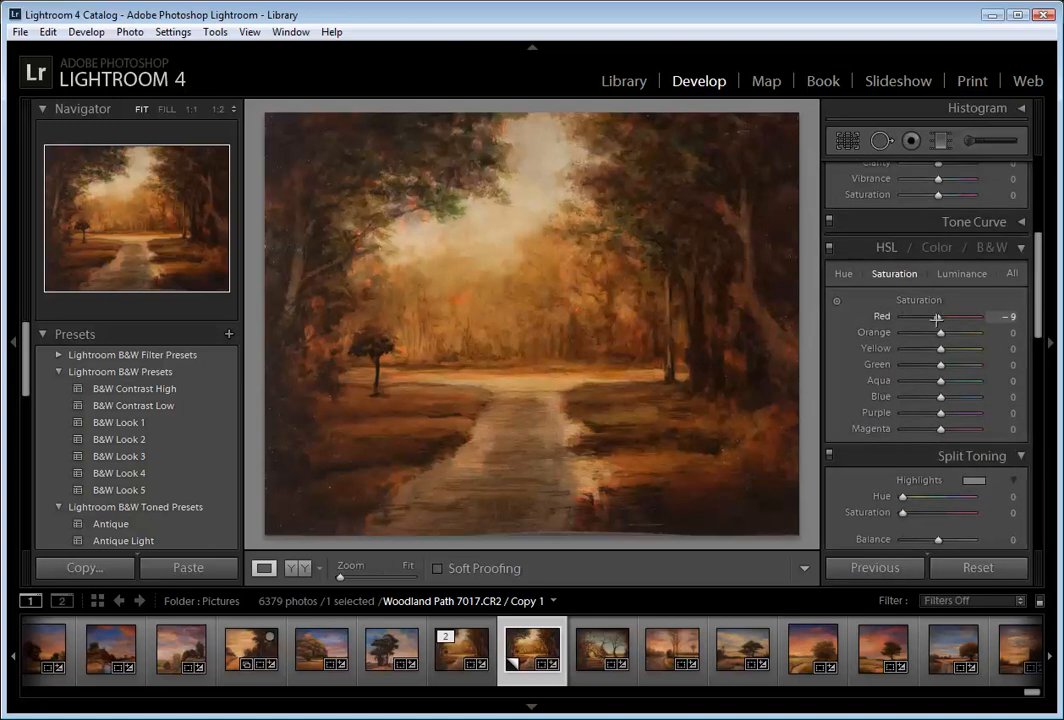
drag(936, 316, 932, 316)
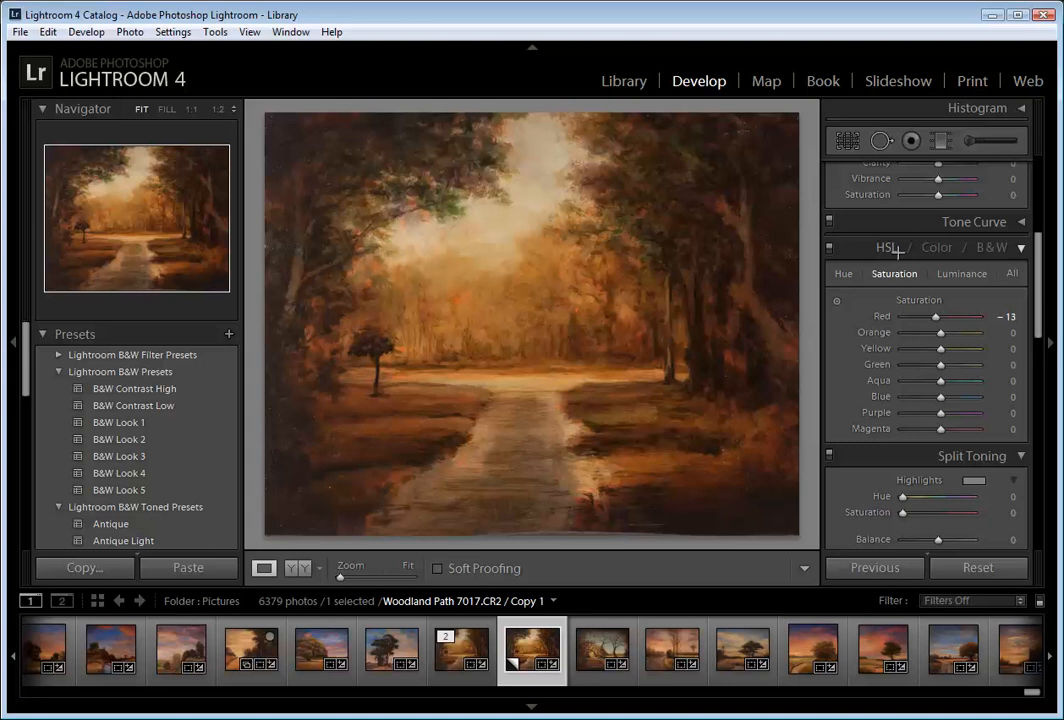
drag(940, 332, 936, 332)
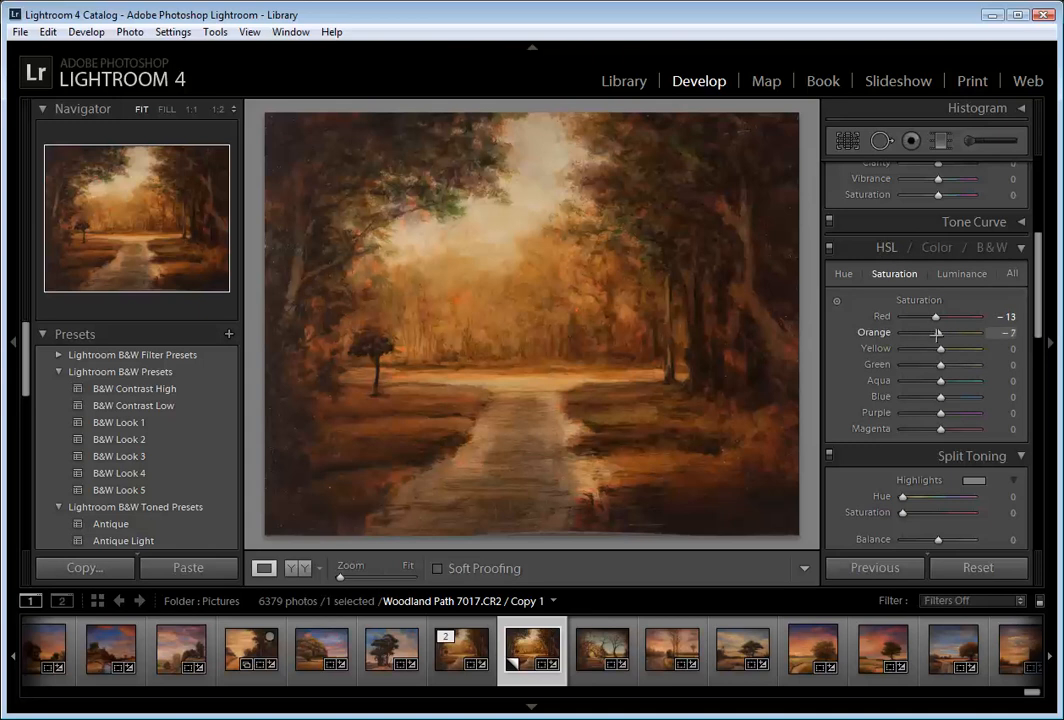
drag(936, 332, 920, 332)
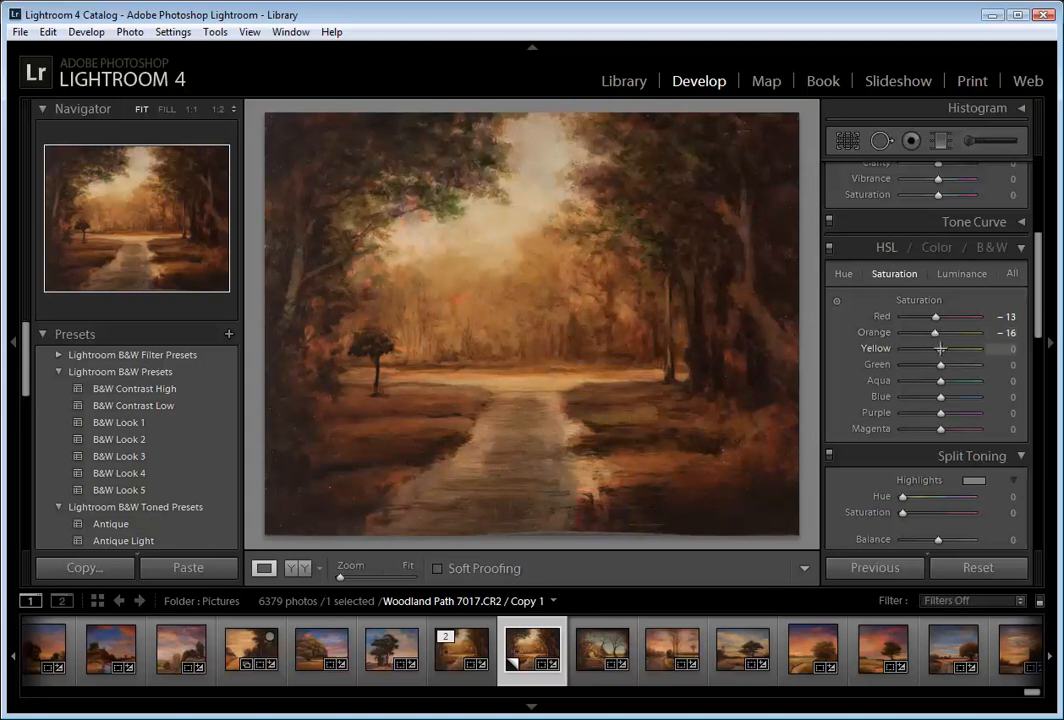
drag(940, 348, 938, 348)
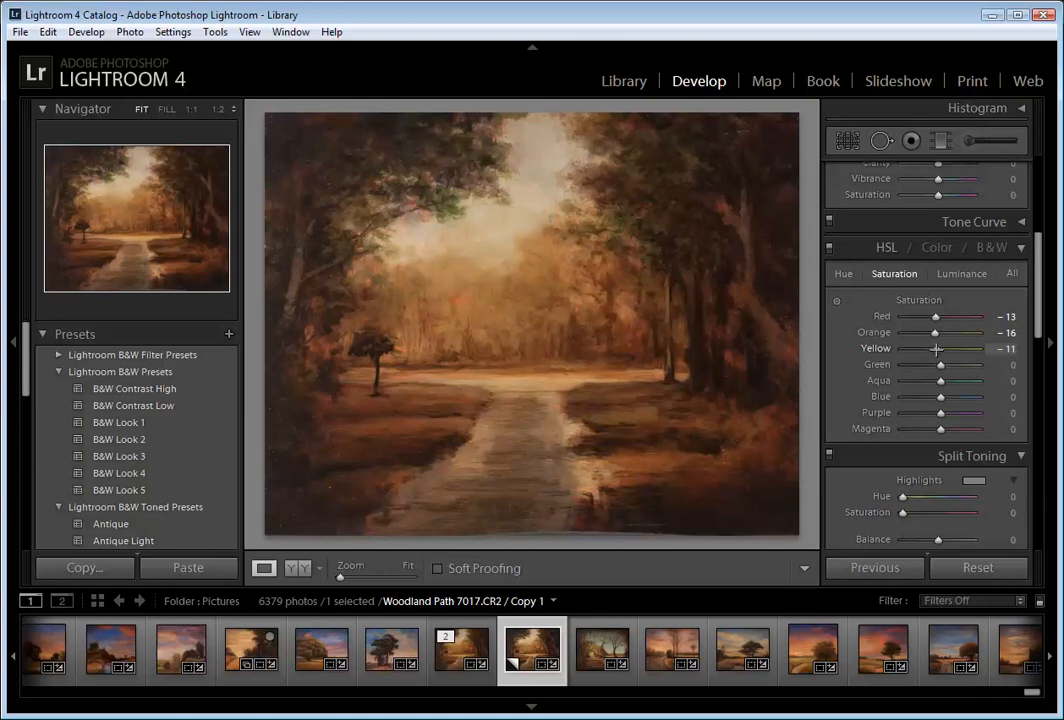
drag(936, 332, 944, 332)
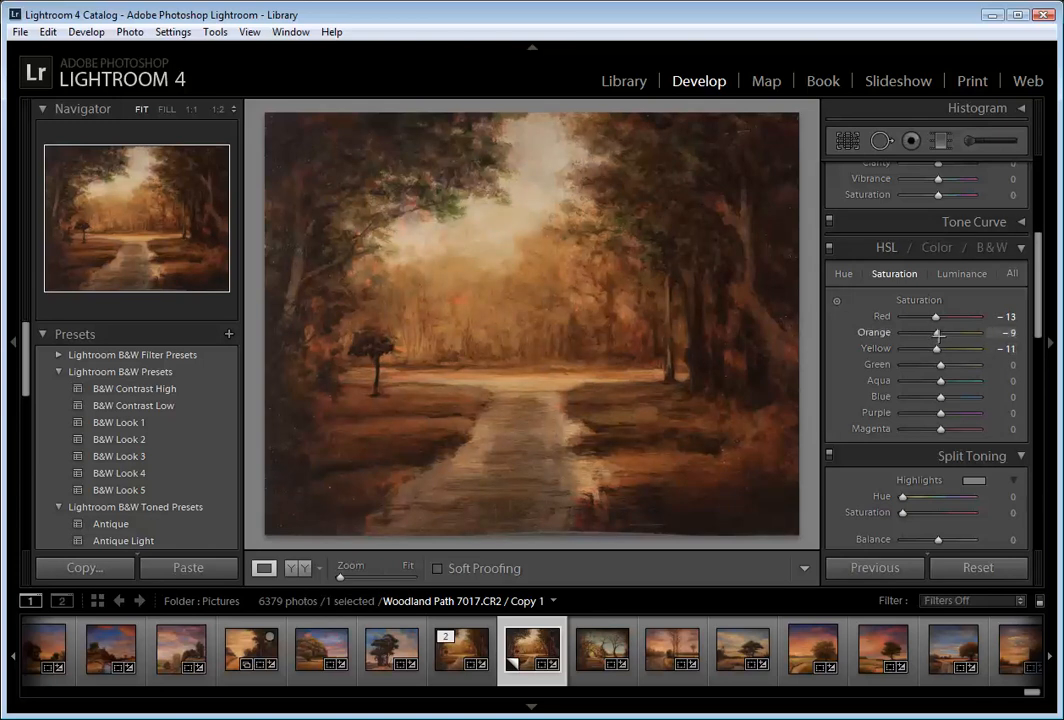
drag(932, 316, 940, 316)
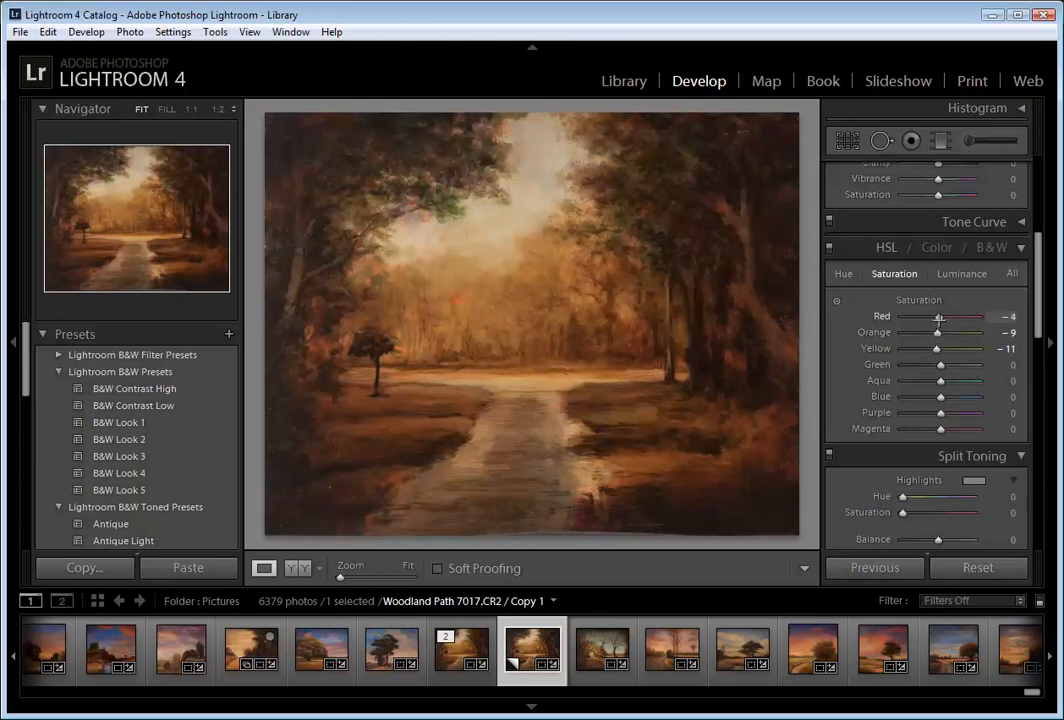
drag(938, 316, 912, 316)
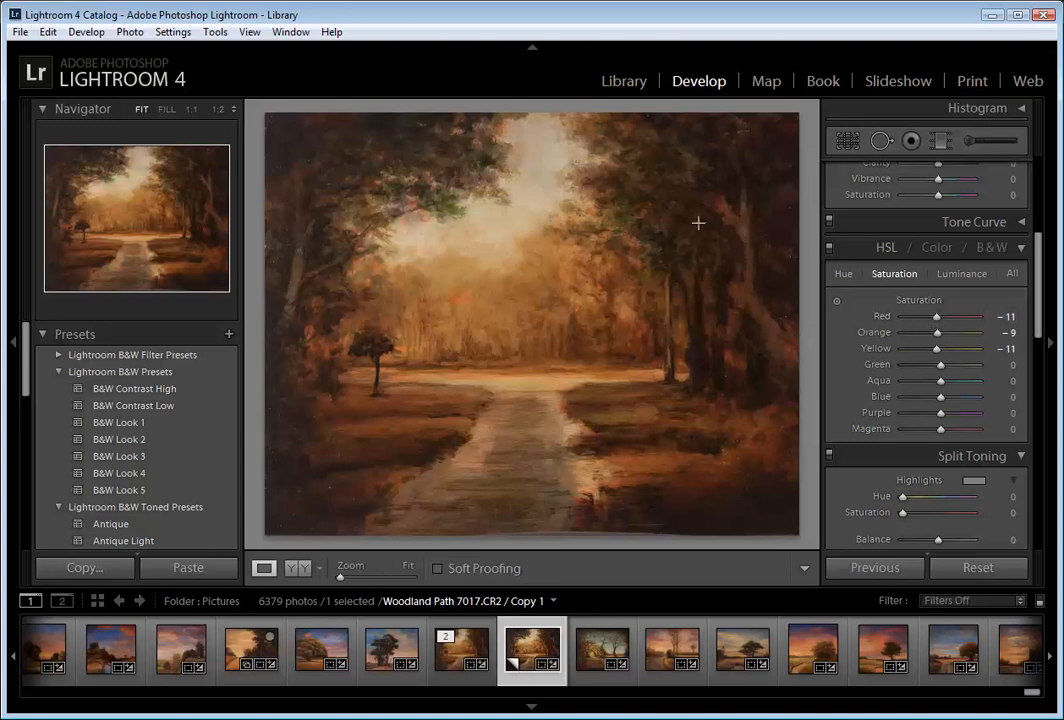
mouse_move(632, 338)
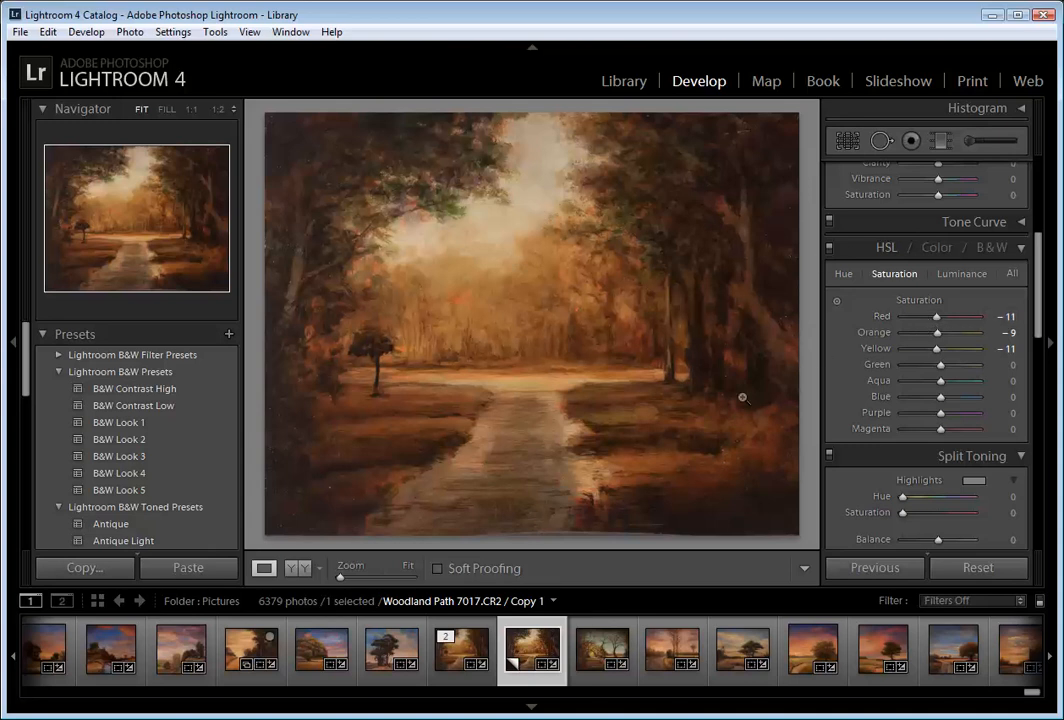
mouse_move(772, 492)
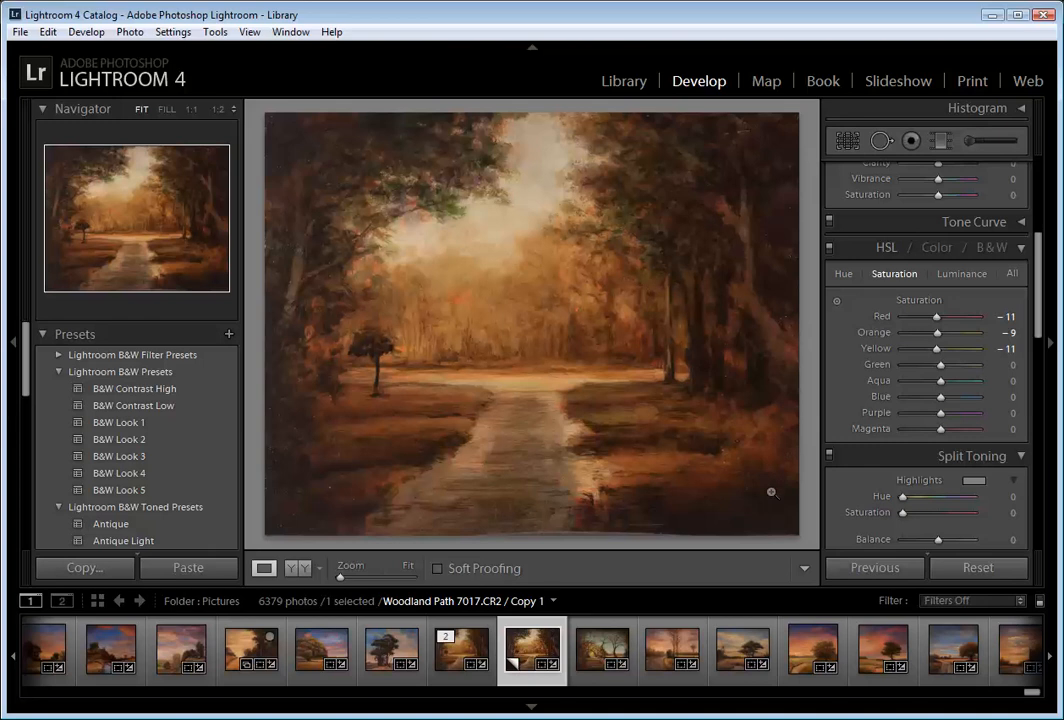
mouse_move(752, 484)
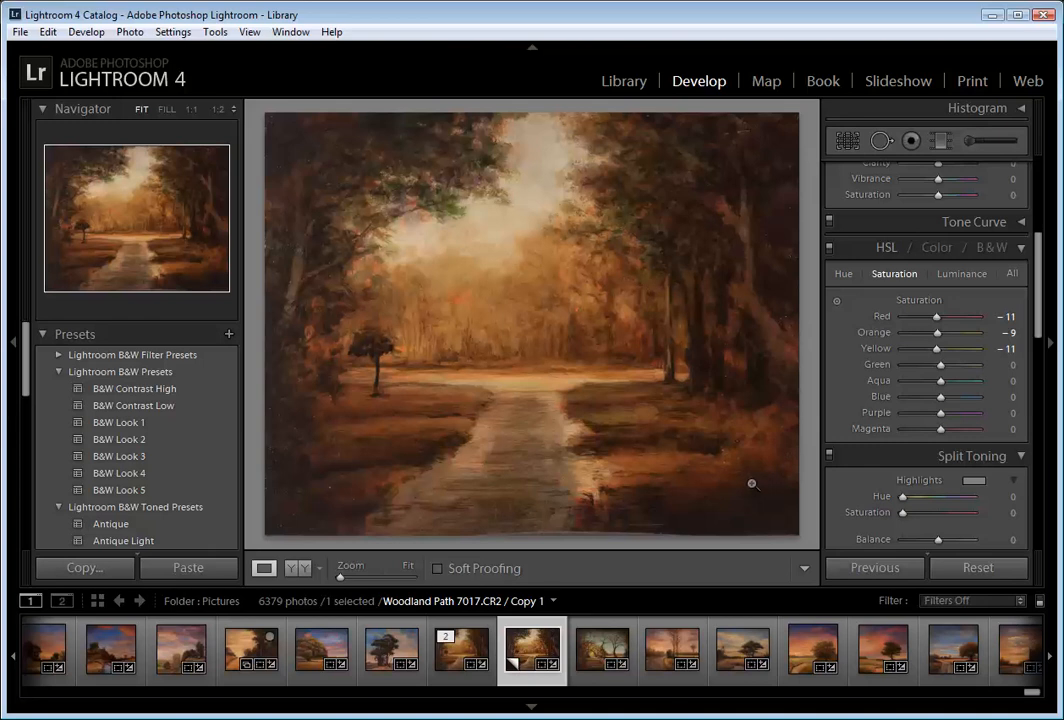
mouse_move(752, 524)
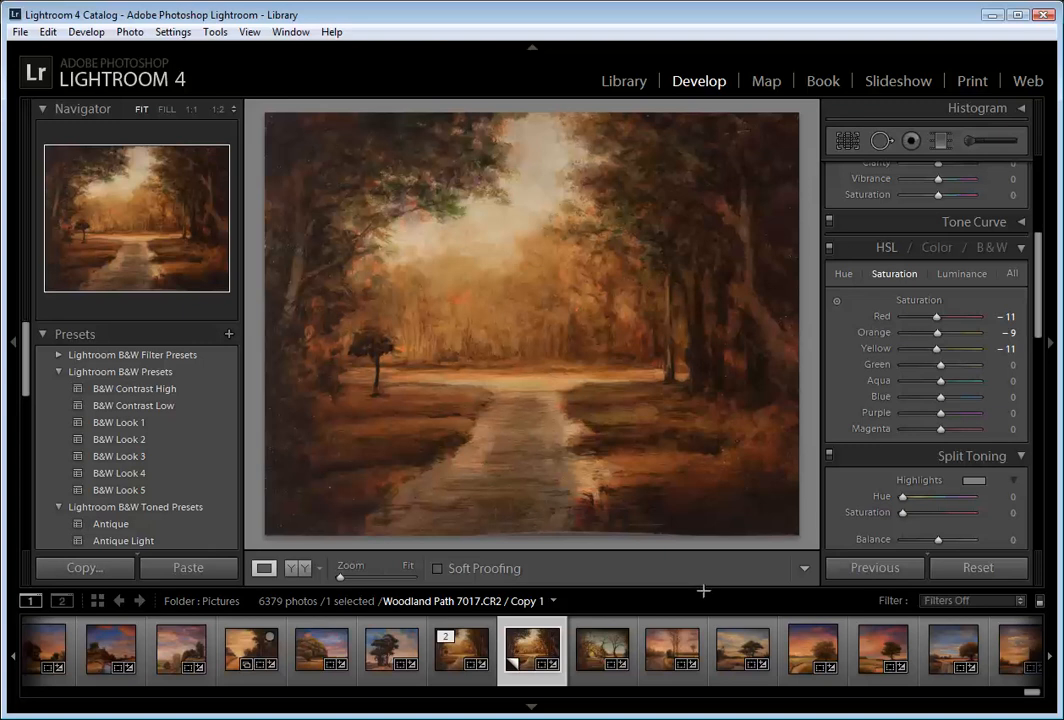
mouse_move(690, 580)
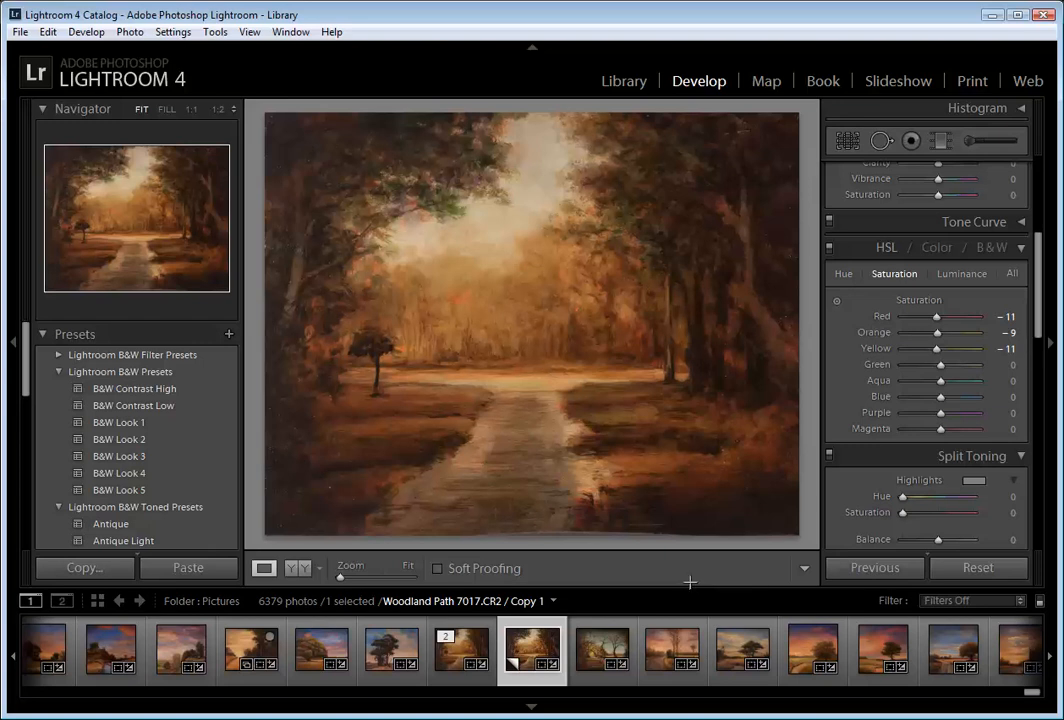
mouse_move(698, 572)
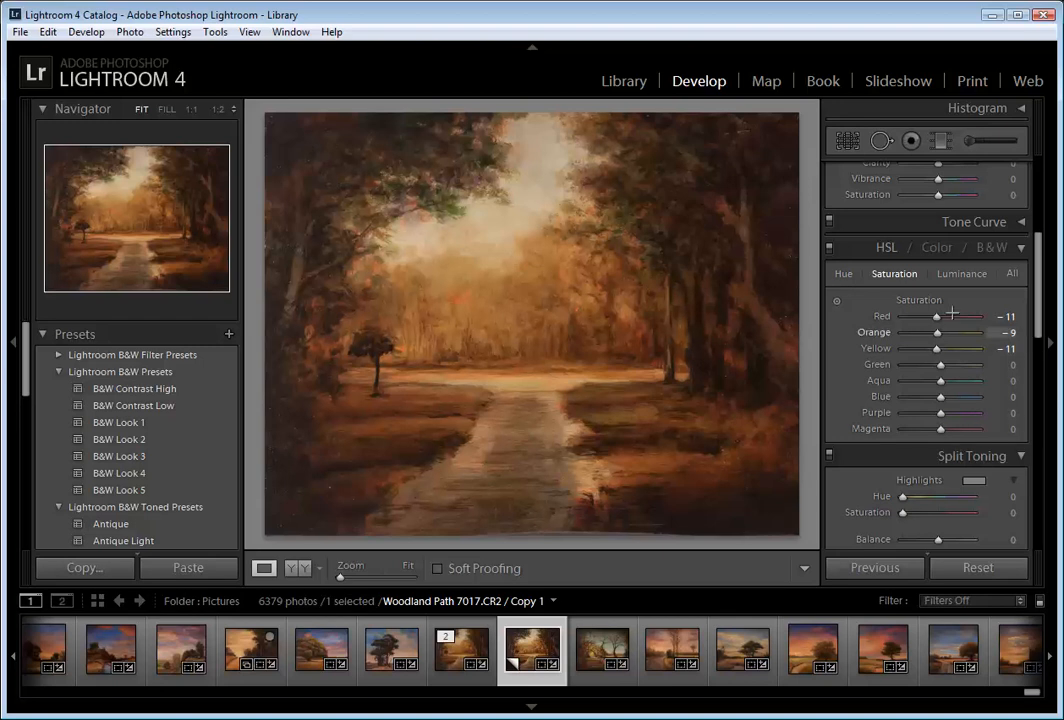
mouse_move(936, 316)
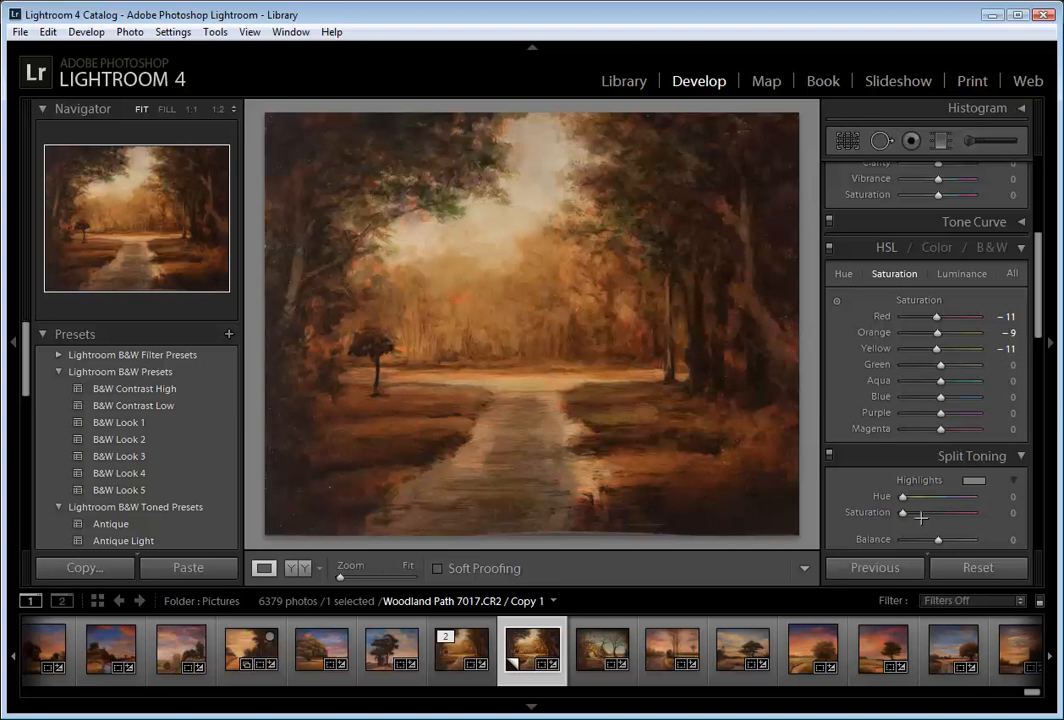
mouse_move(864, 588)
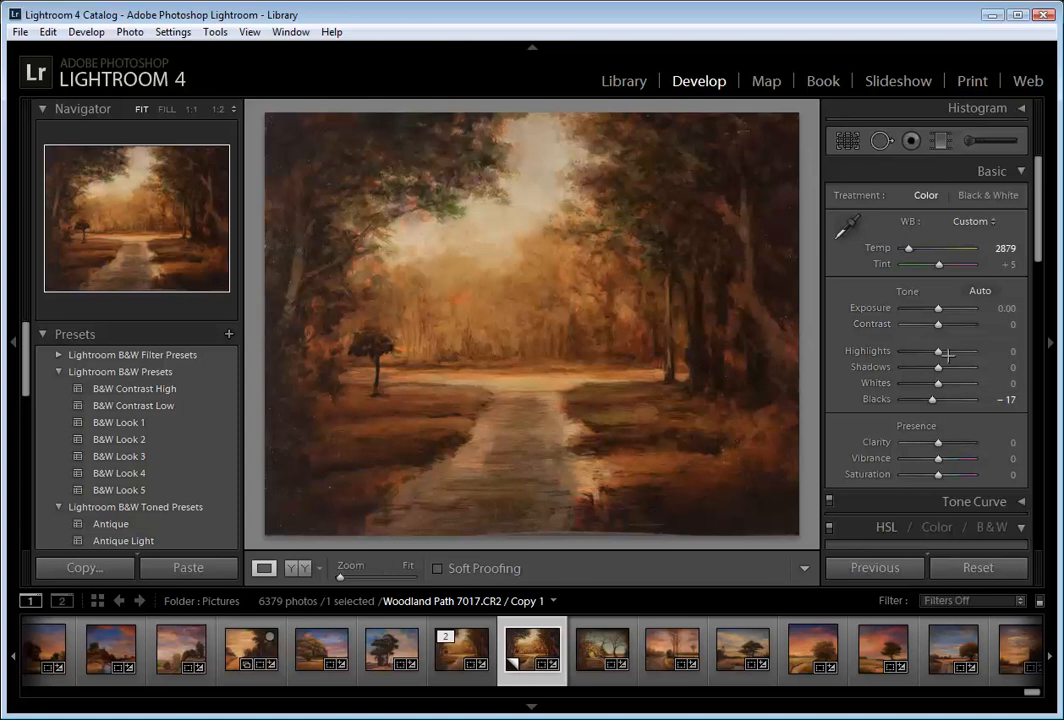
- Set Highlights to -69 and Whites to +36 in the Basic panel
drag(948, 352, 900, 352)
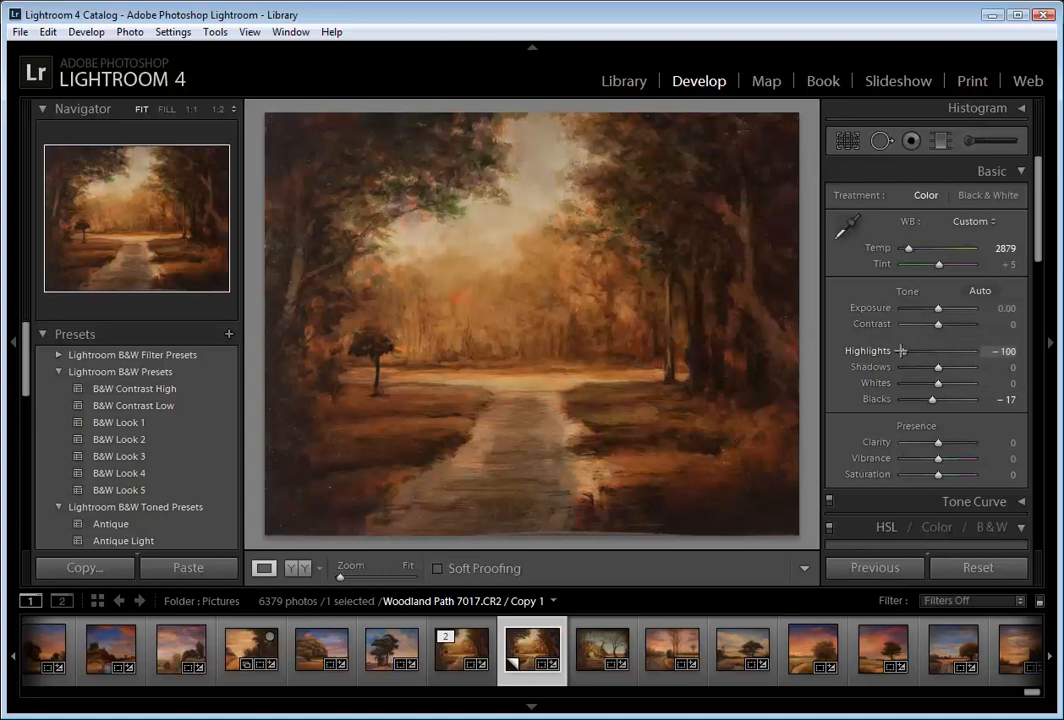
drag(900, 352, 912, 352)
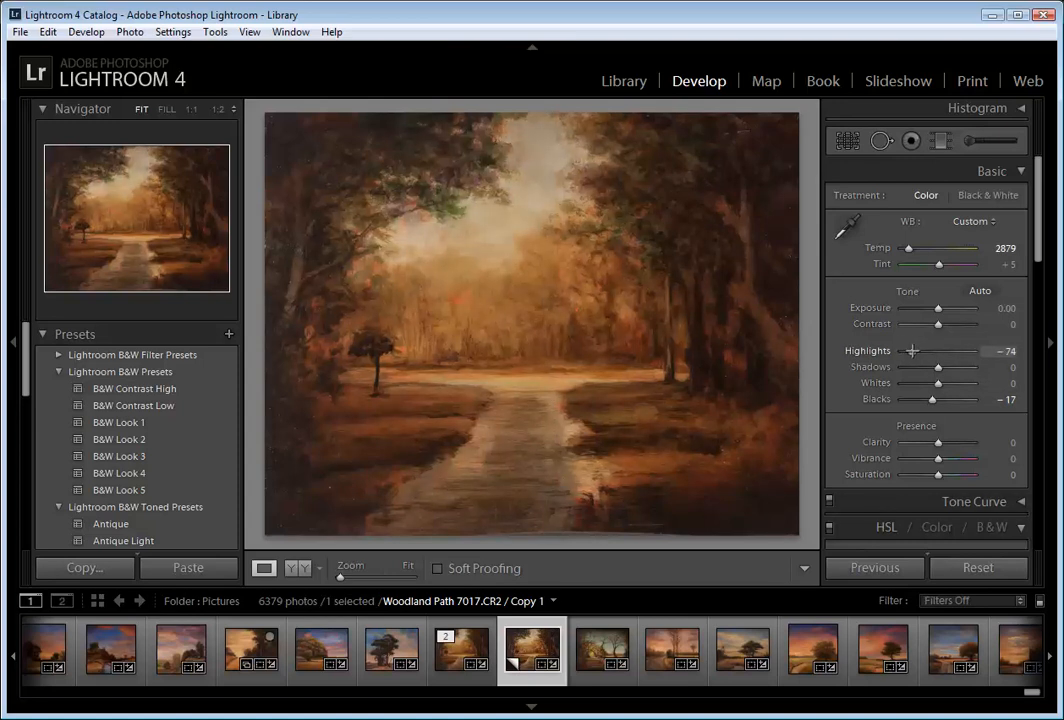
drag(912, 352, 916, 352)
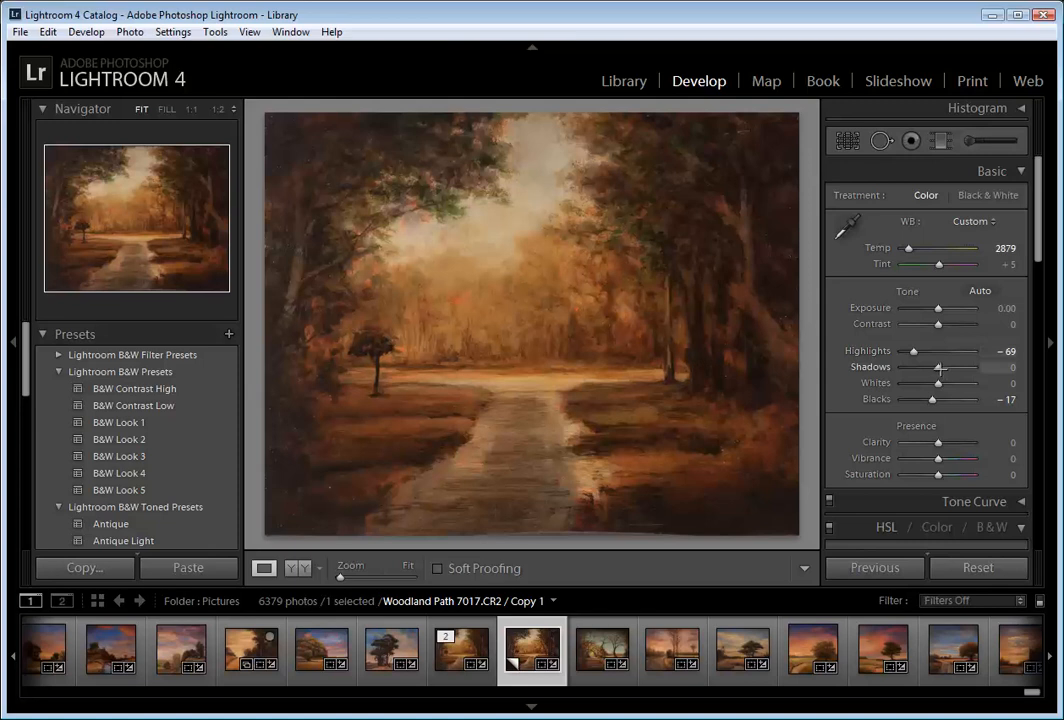
mouse_move(930, 400)
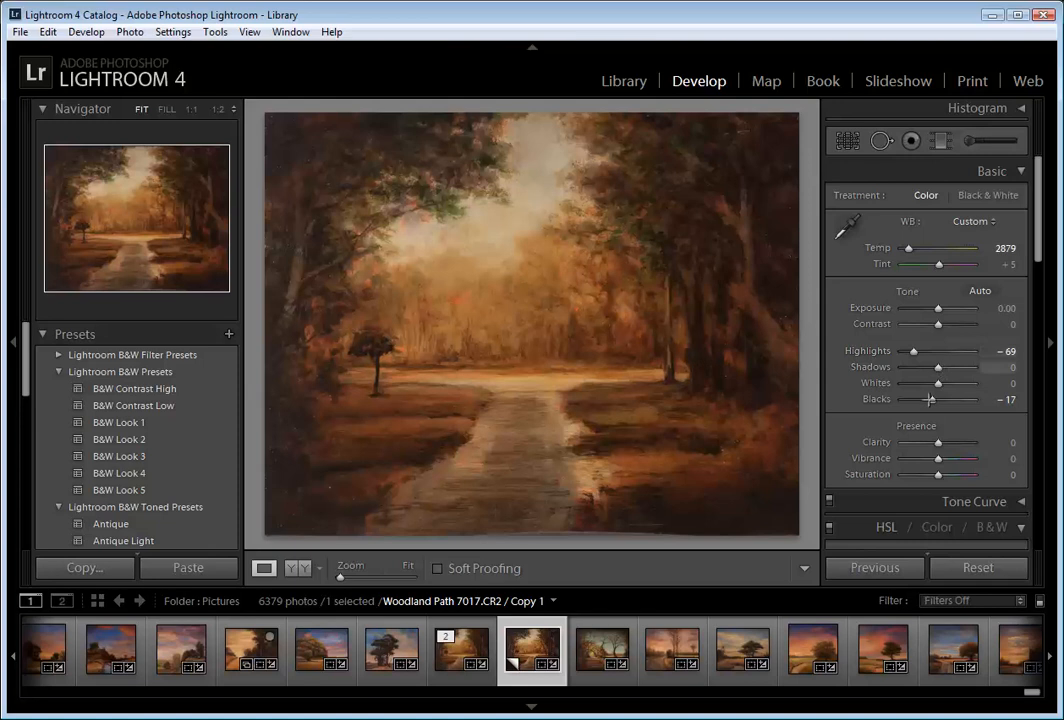
drag(938, 384, 924, 384)
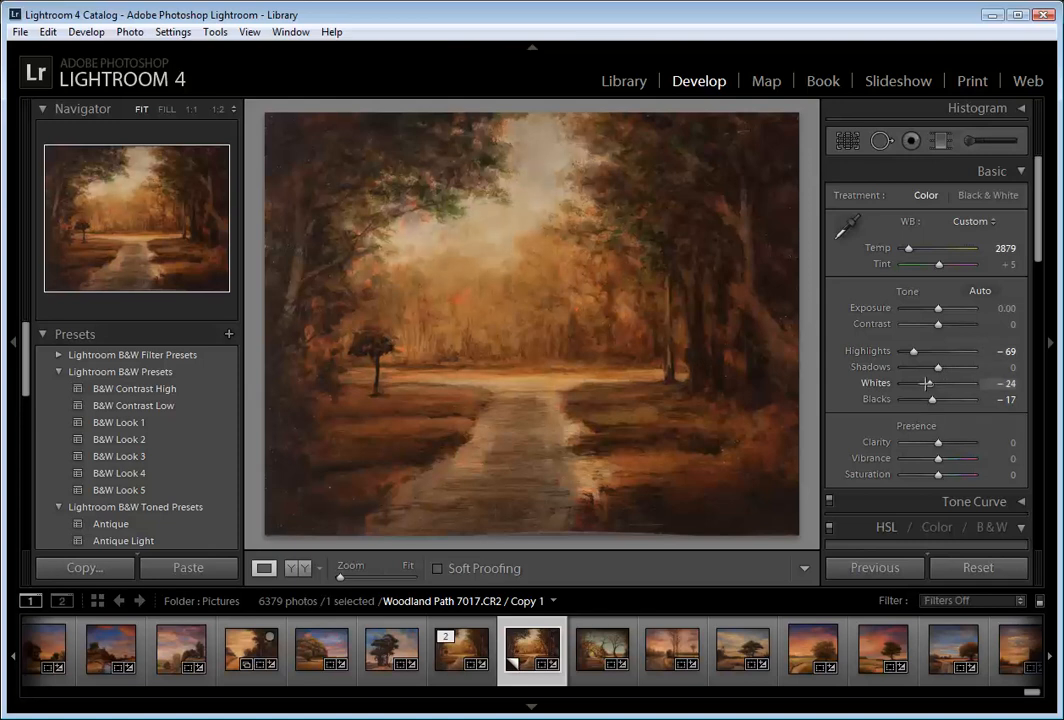
drag(924, 384, 920, 384)
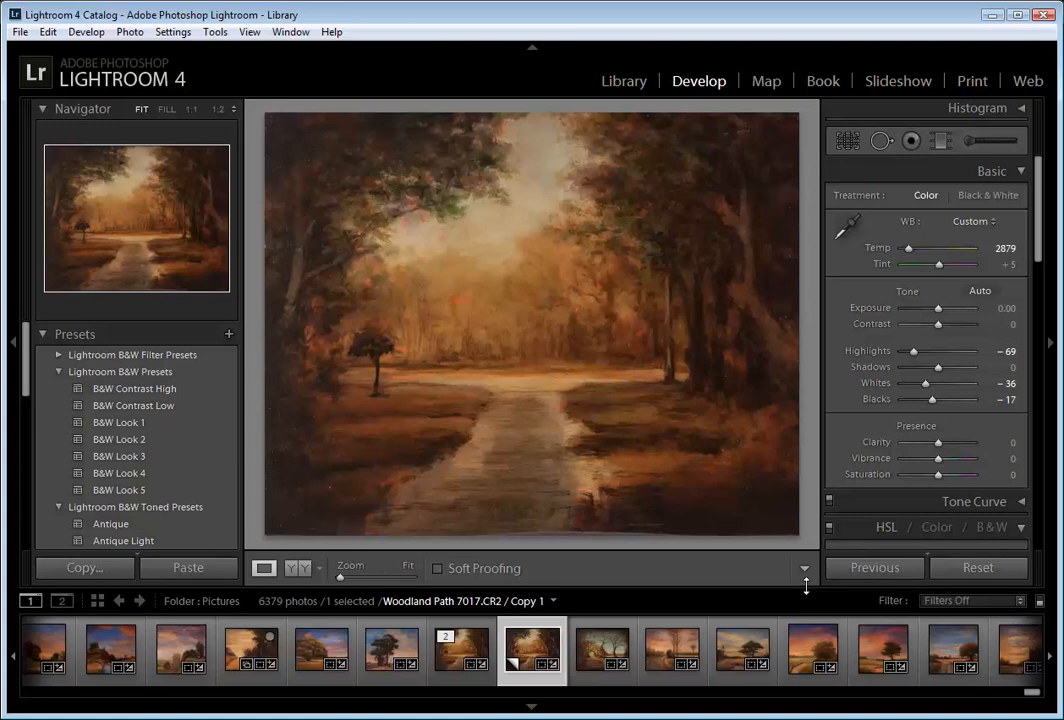
mouse_move(556, 334)
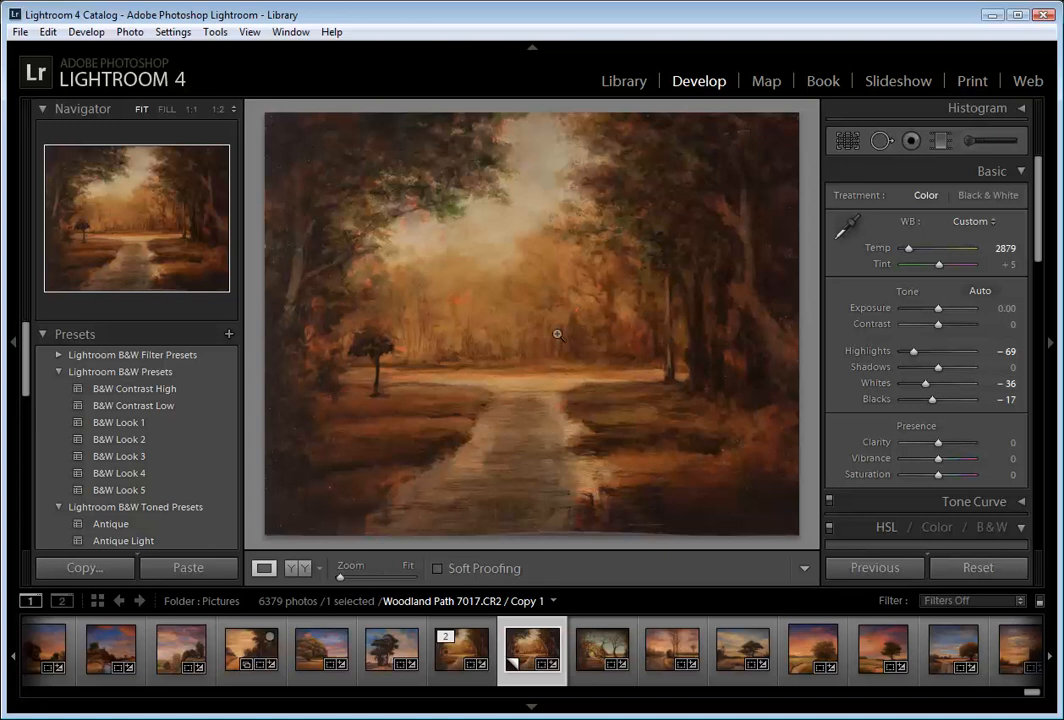
mouse_move(562, 288)
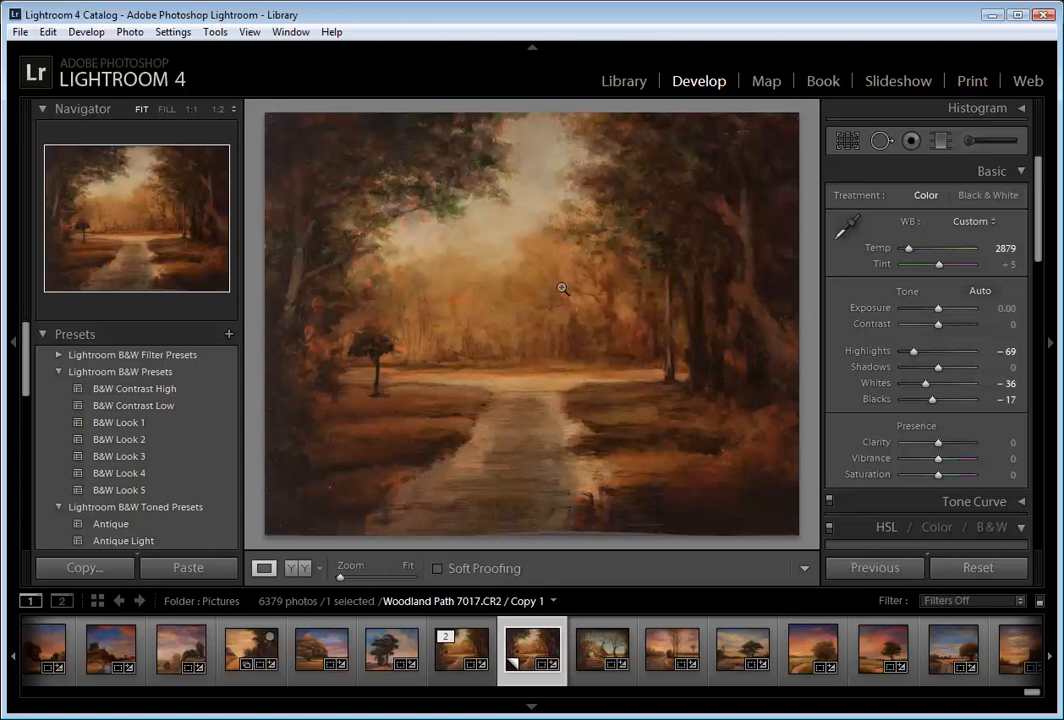
- Bring up the photo's context menu to reach its export choices
right_click(562, 288)
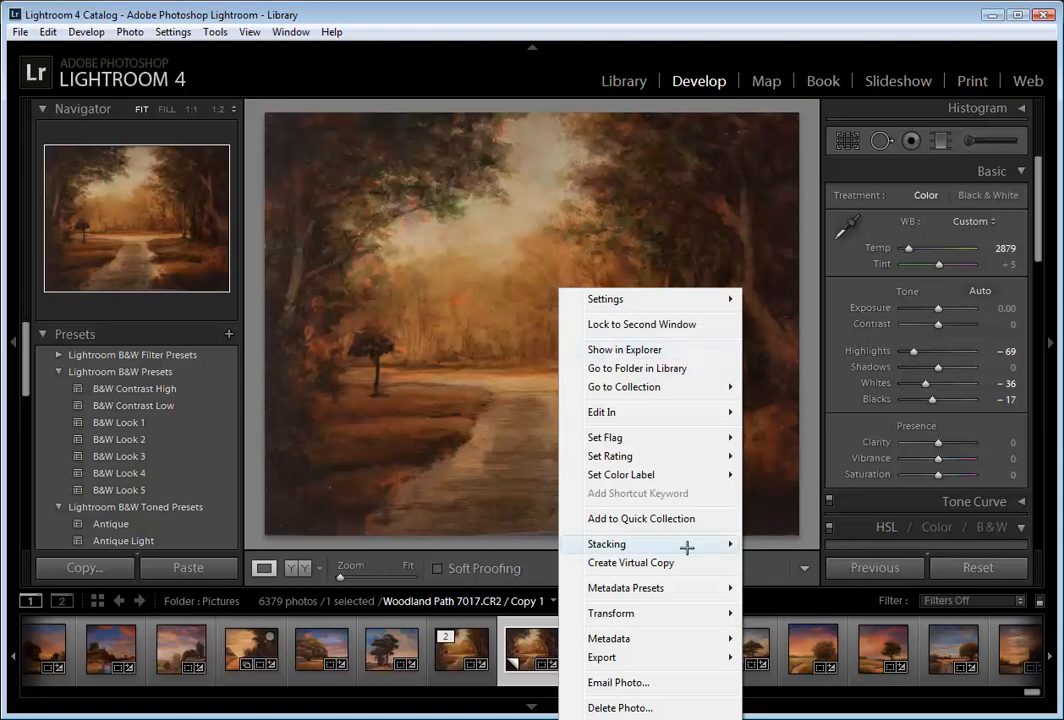
mouse_move(600, 656)
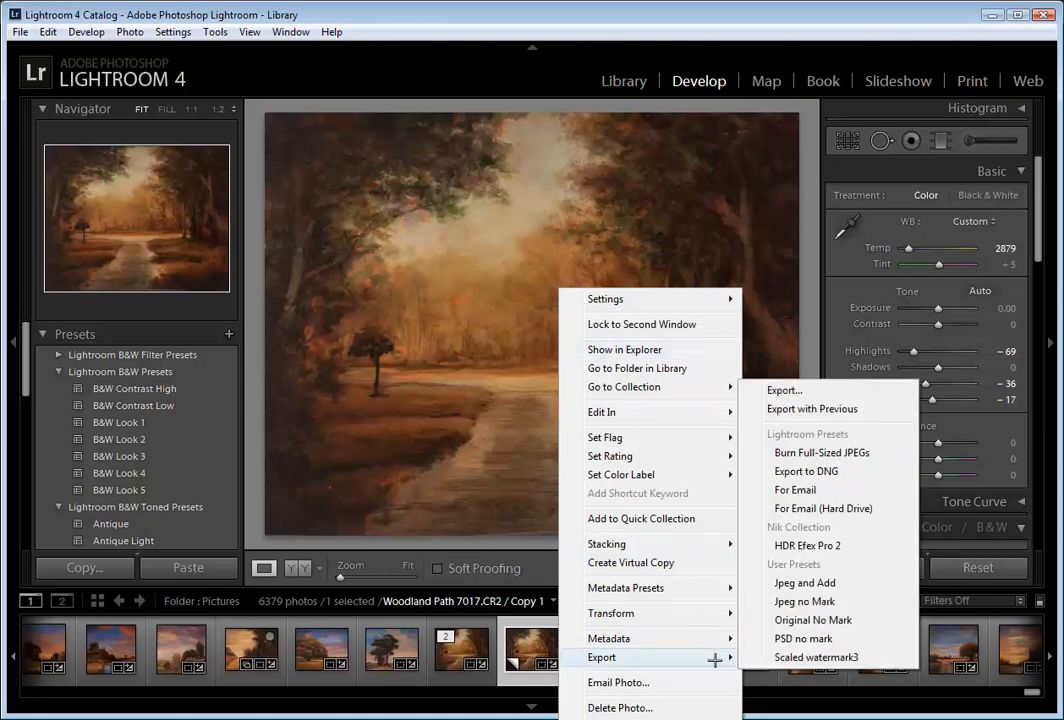
mouse_move(812, 656)
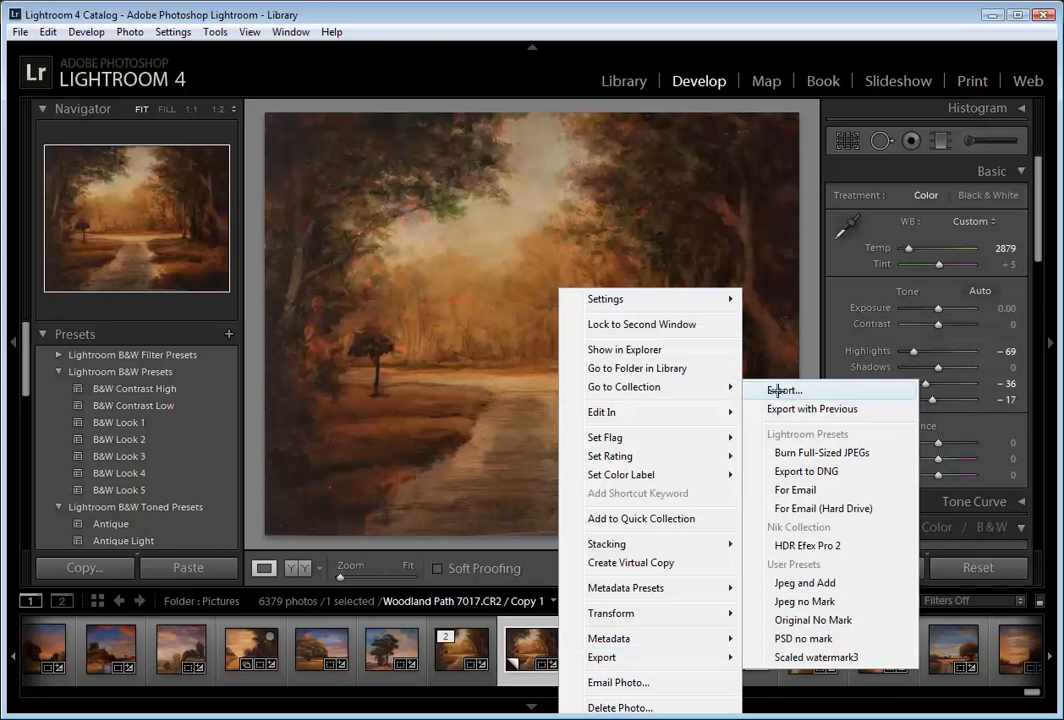
- In Export One File, set the image format to 16-bit PSD saved to the Desktop
click(784, 390)
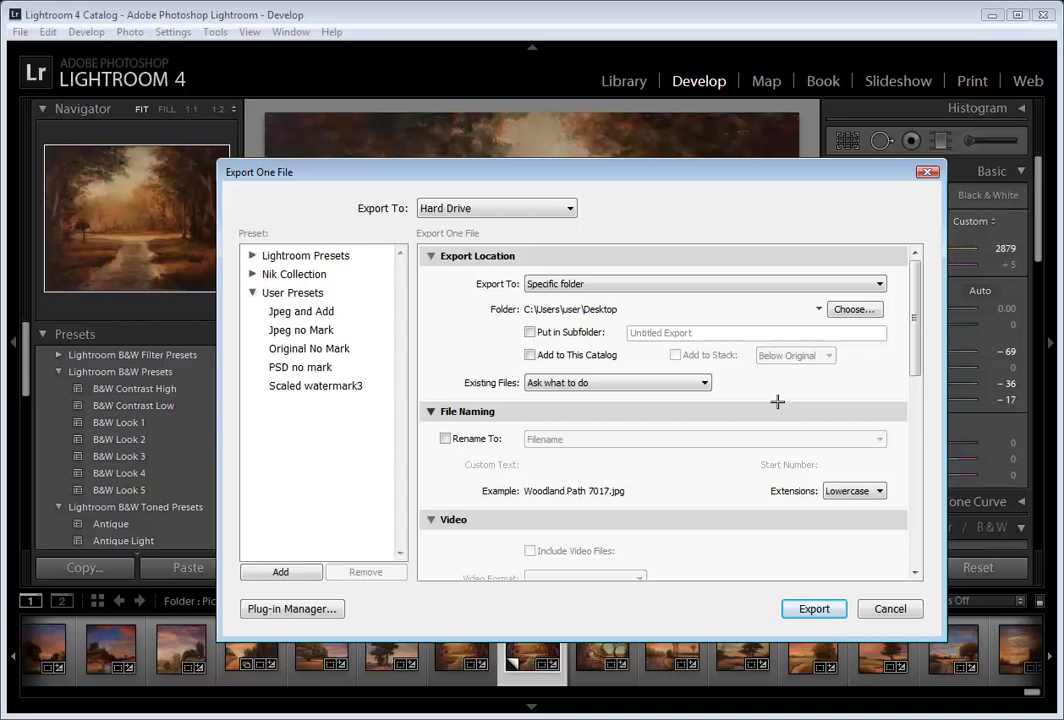
mouse_move(936, 328)
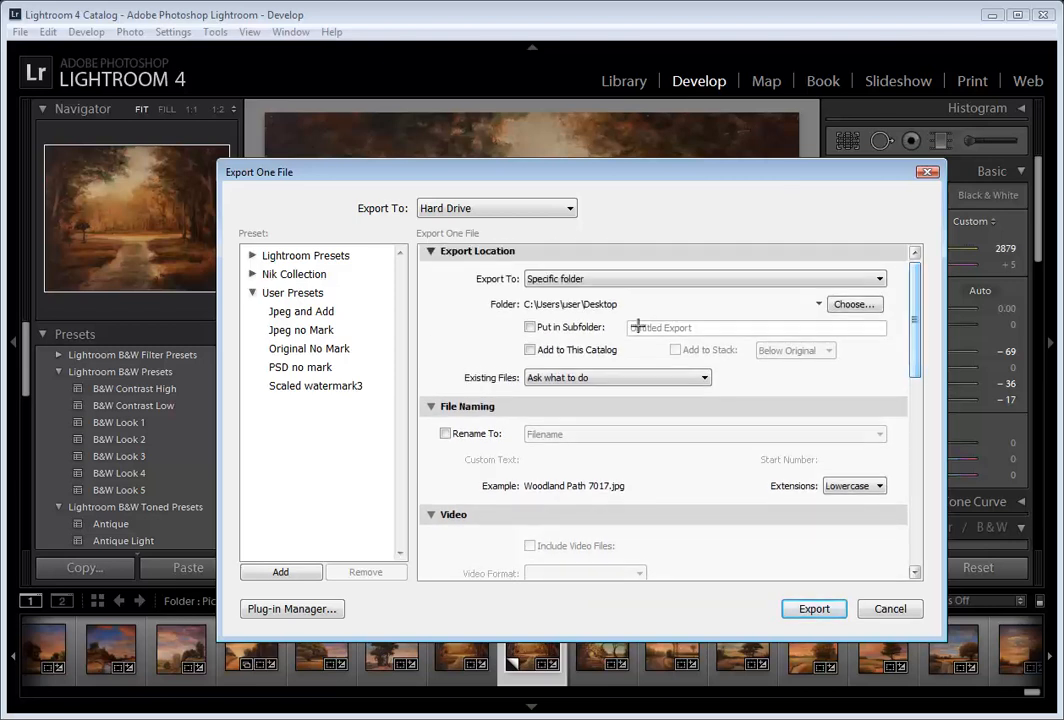
scroll(down, 3)
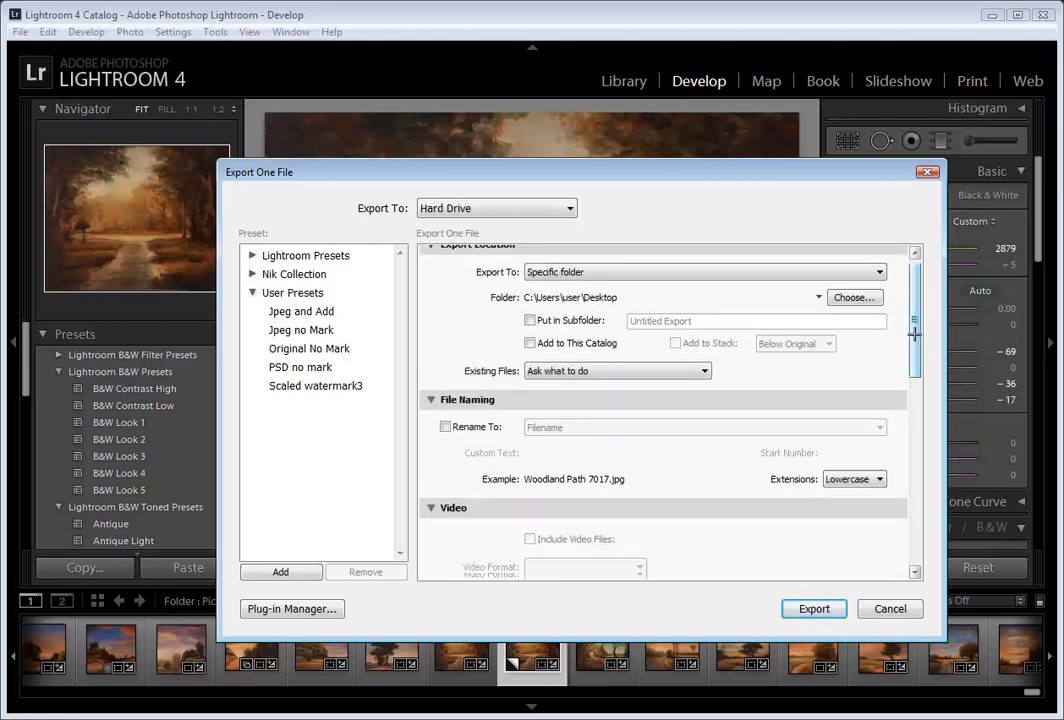
scroll(down, 3)
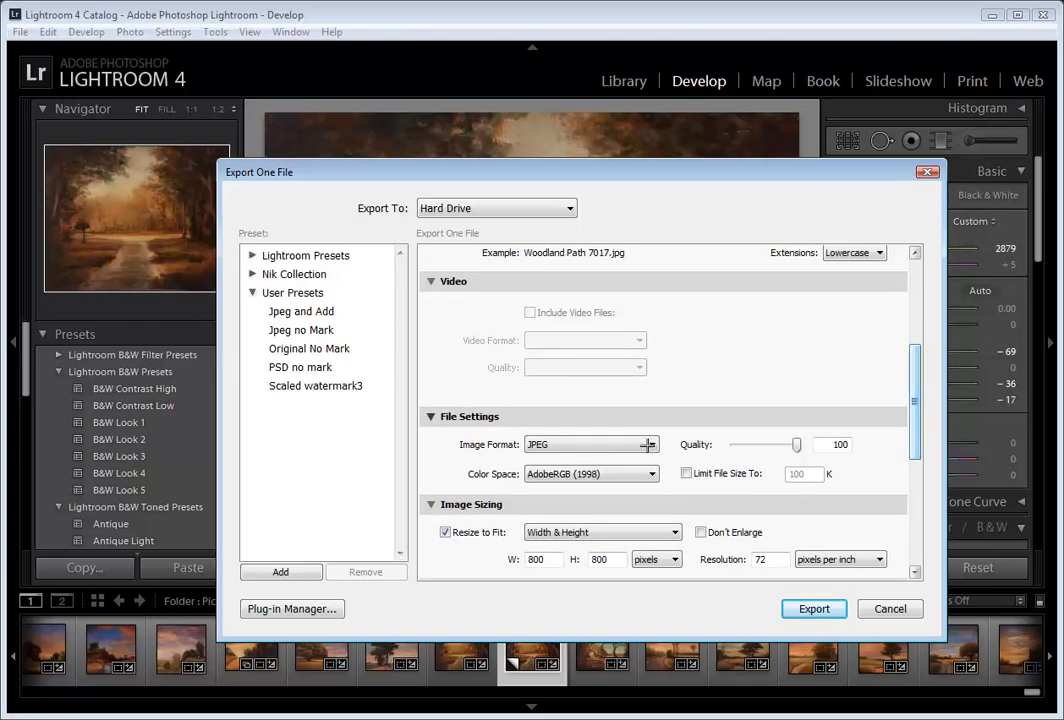
click(590, 444)
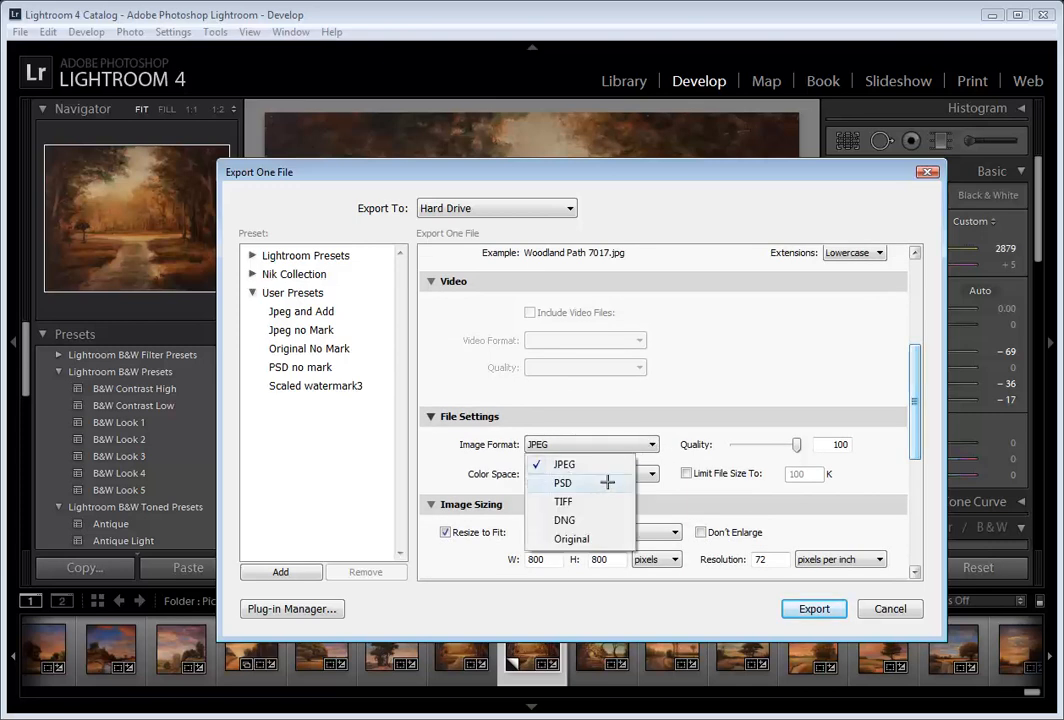
click(564, 482)
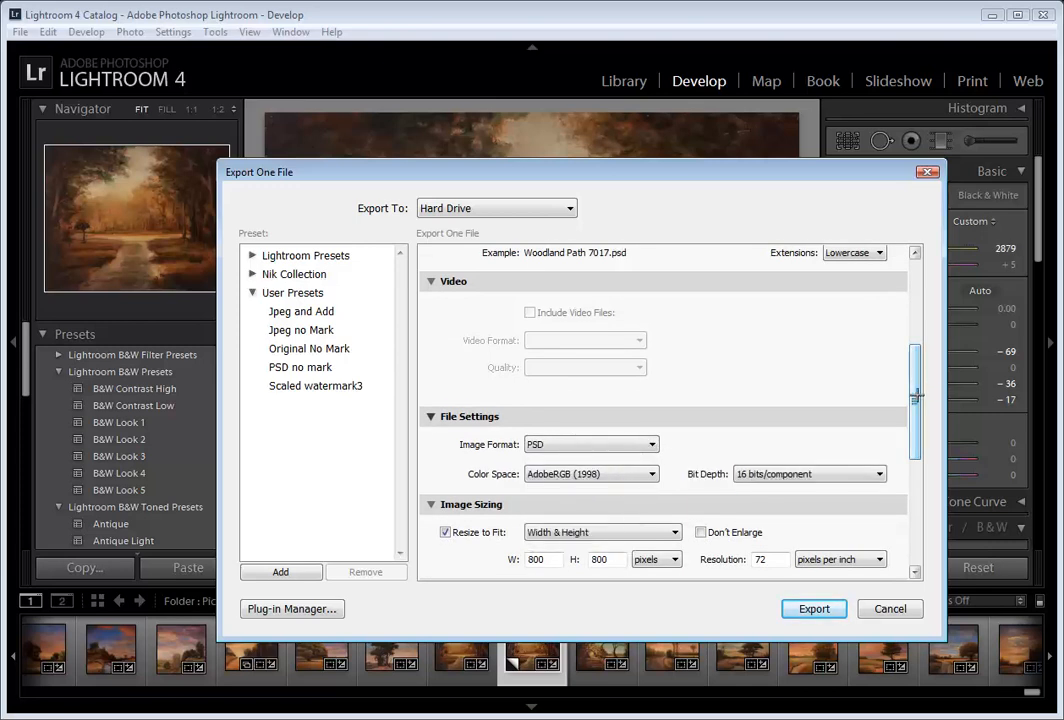
- Turn off Resize to Fit and the watermark for the export
scroll(down, 3)
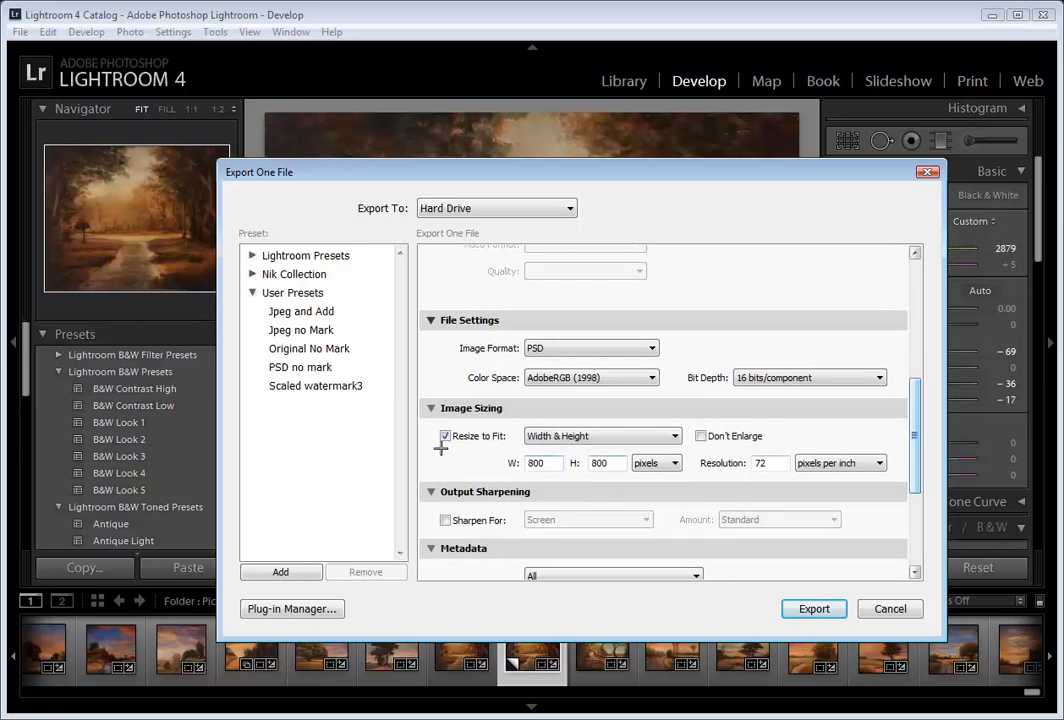
click(444, 436)
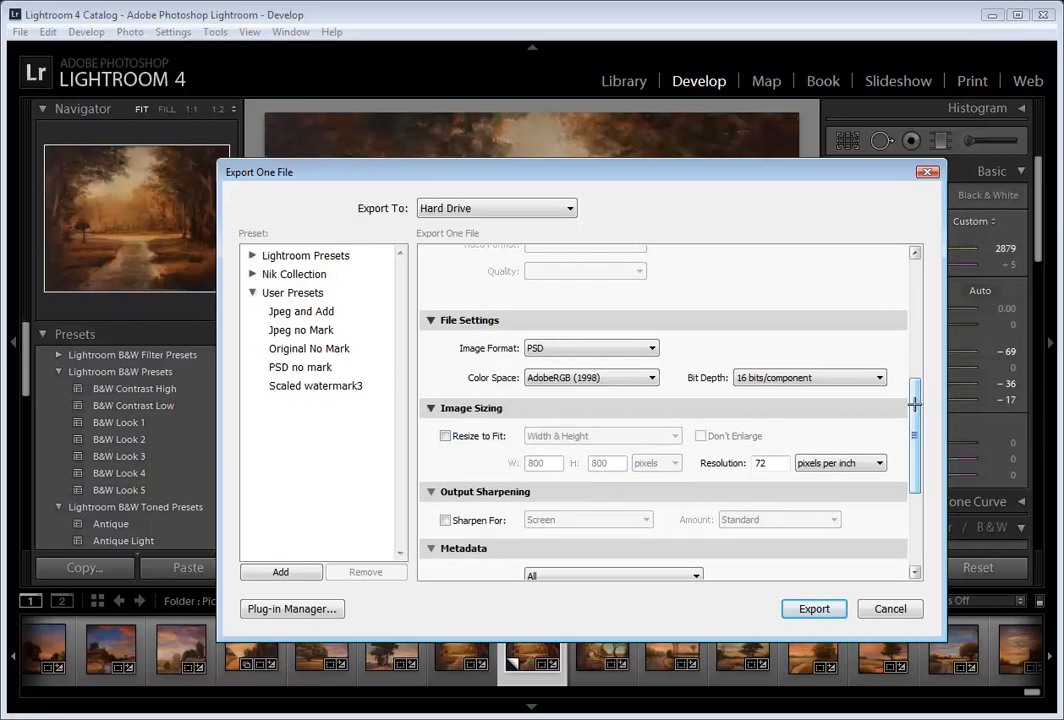
scroll(down, 3)
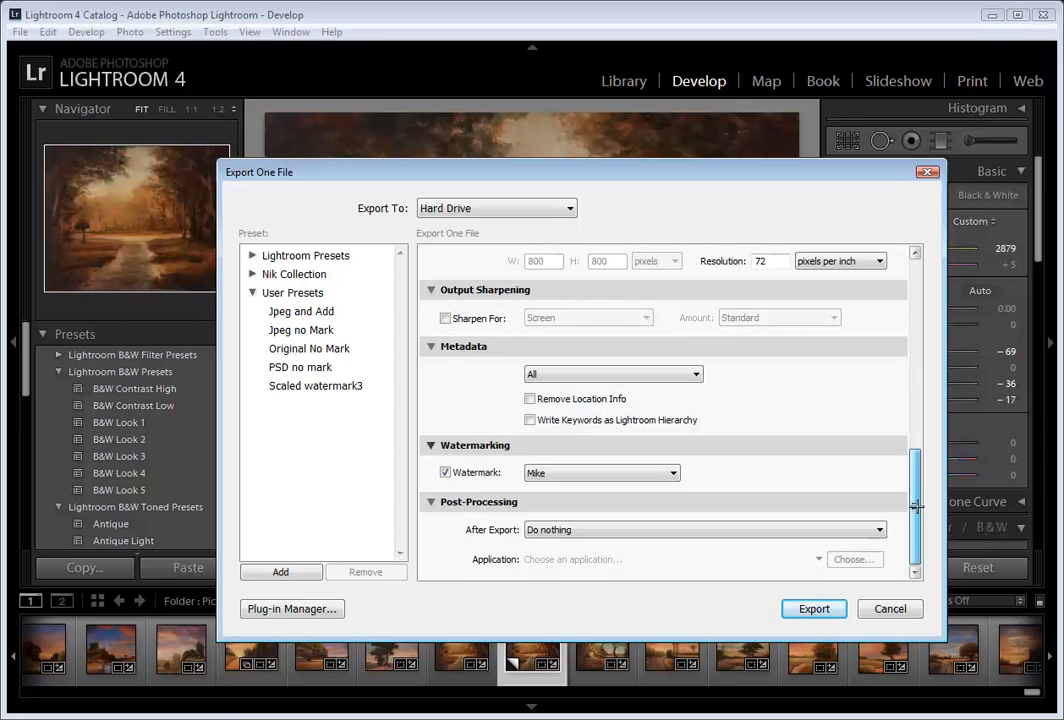
click(446, 472)
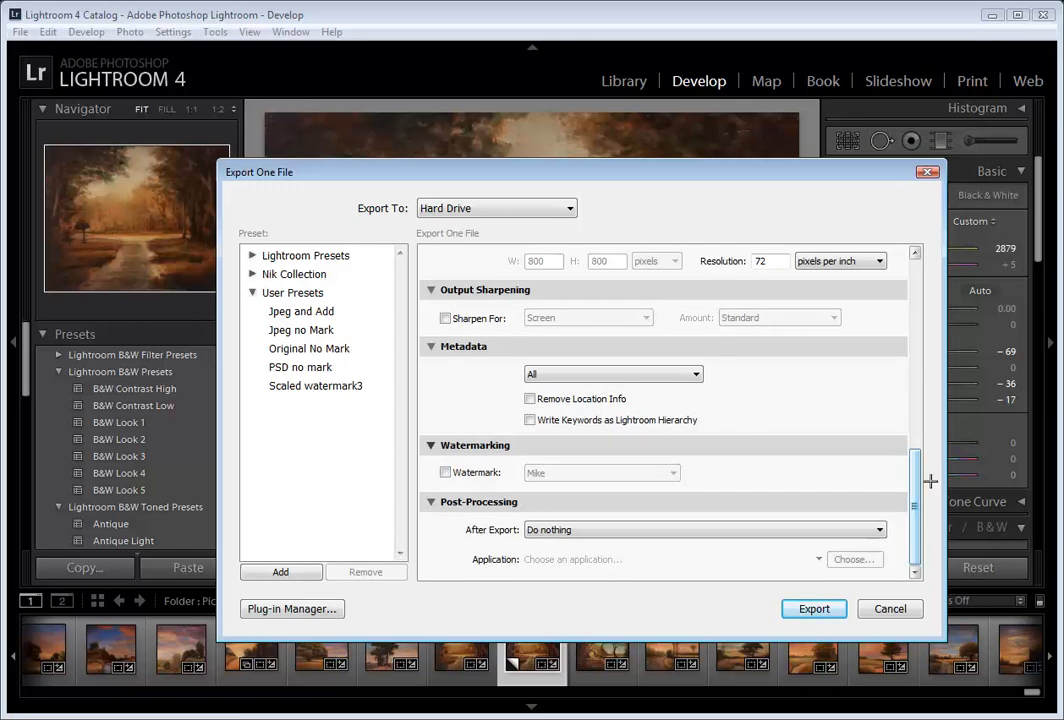
mouse_move(814, 608)
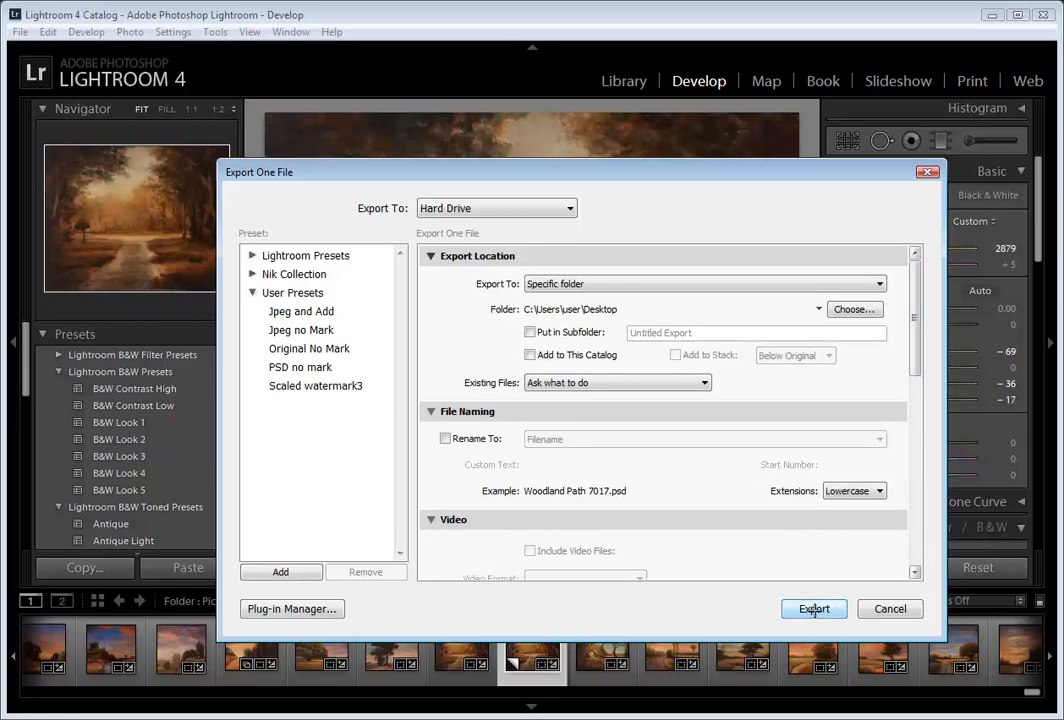
- Start exporting the Woodland Path 7017 PSD to the Desktop
click(814, 608)
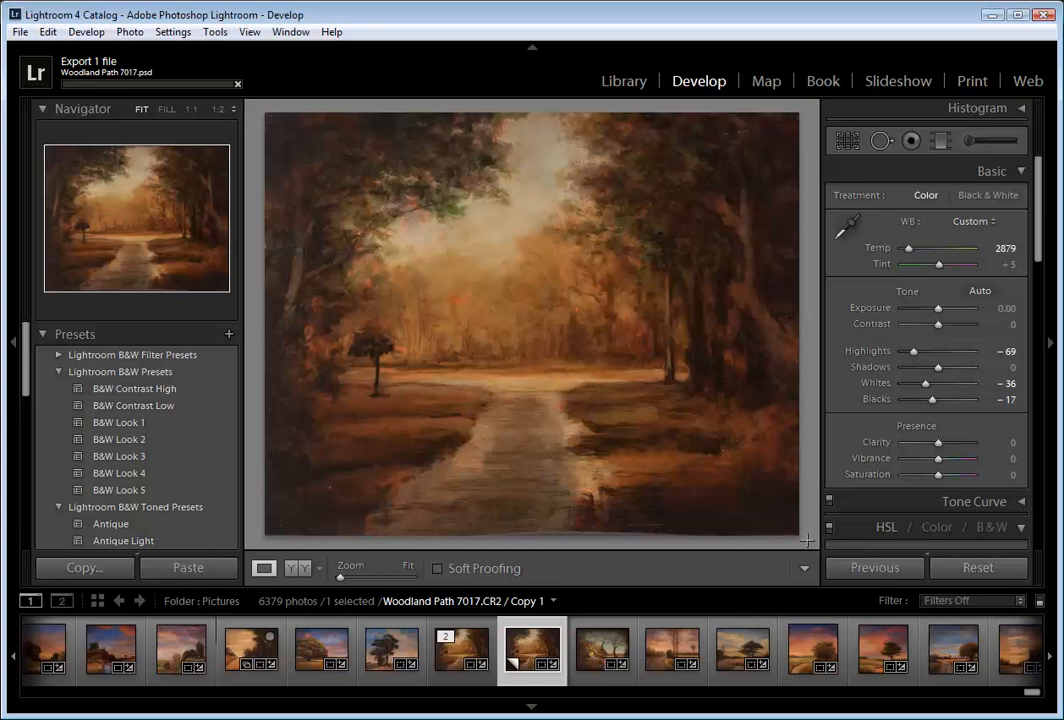
mouse_move(772, 530)
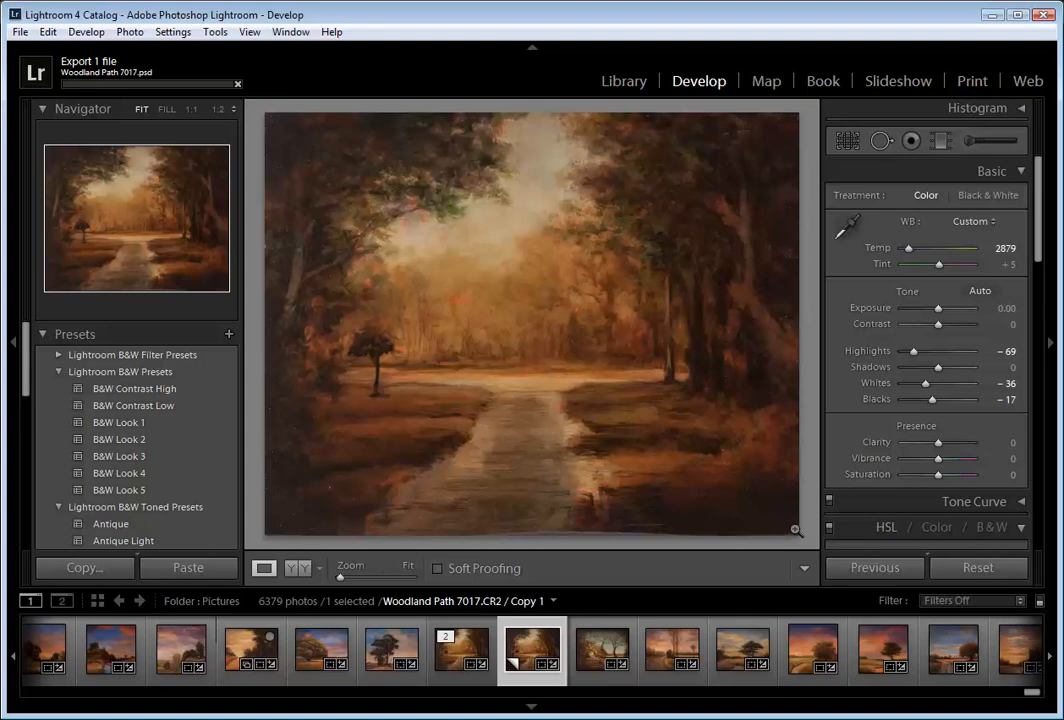
mouse_move(784, 436)
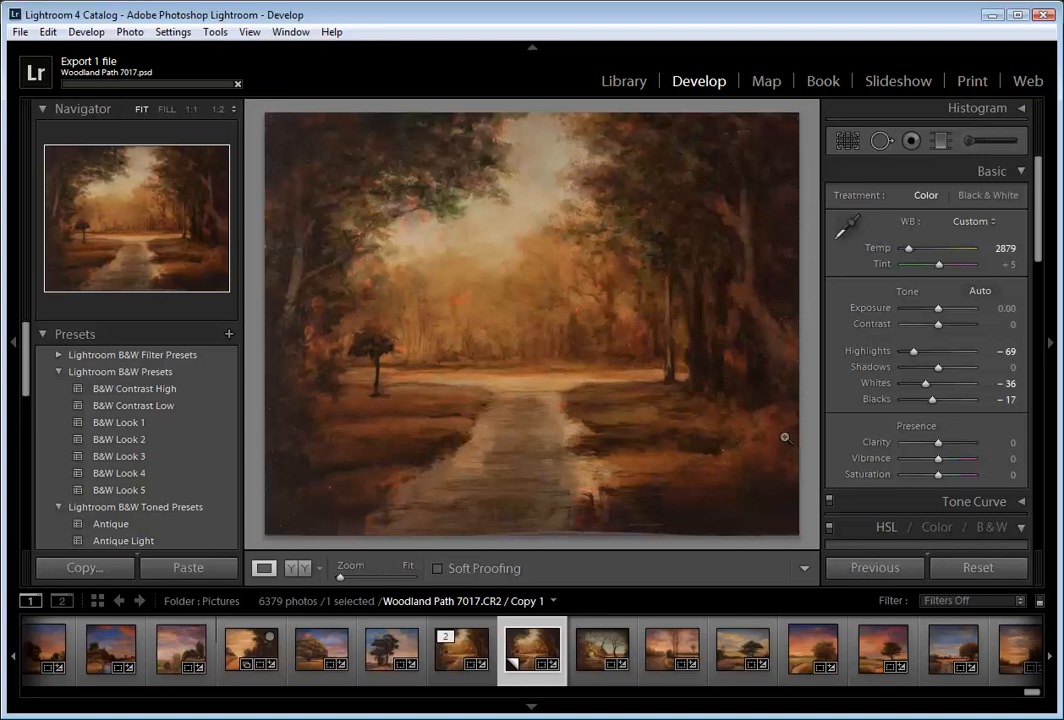
mouse_move(696, 386)
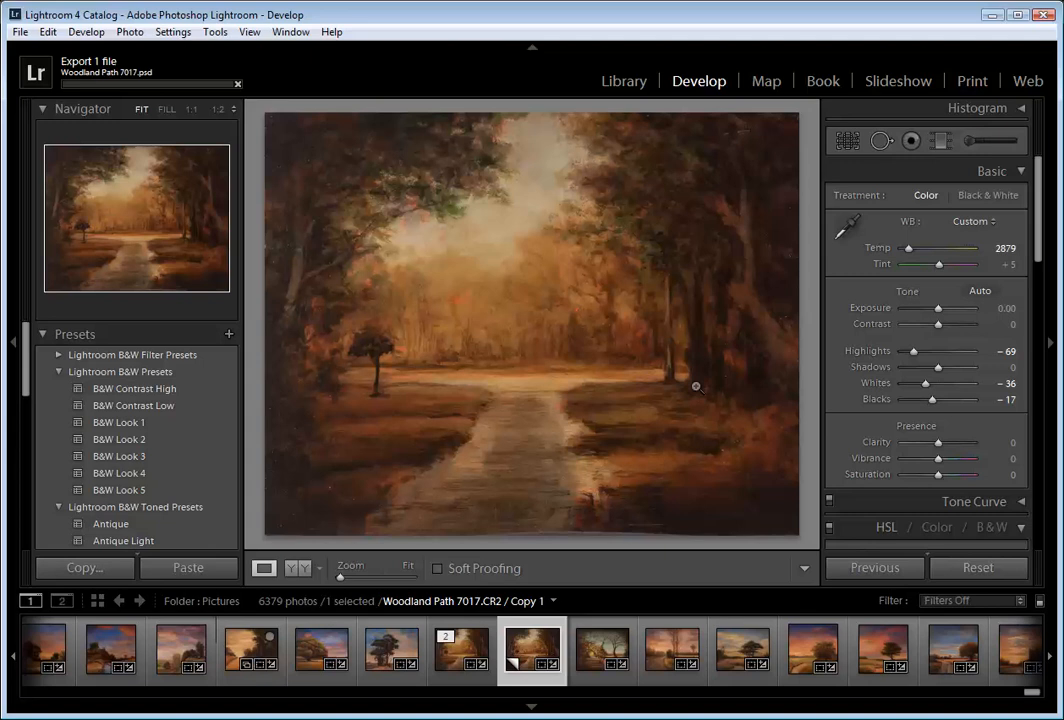
mouse_move(512, 276)
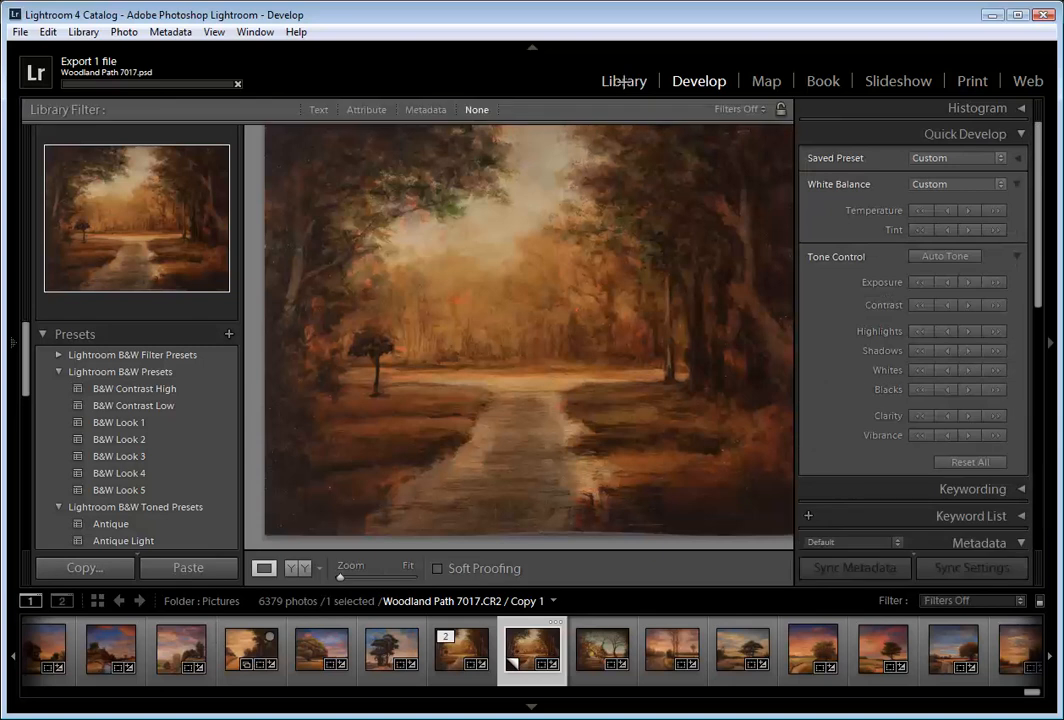
- Return to the Library thumbnail grid with the Woodland Path 7017 copy selected
click(624, 80)
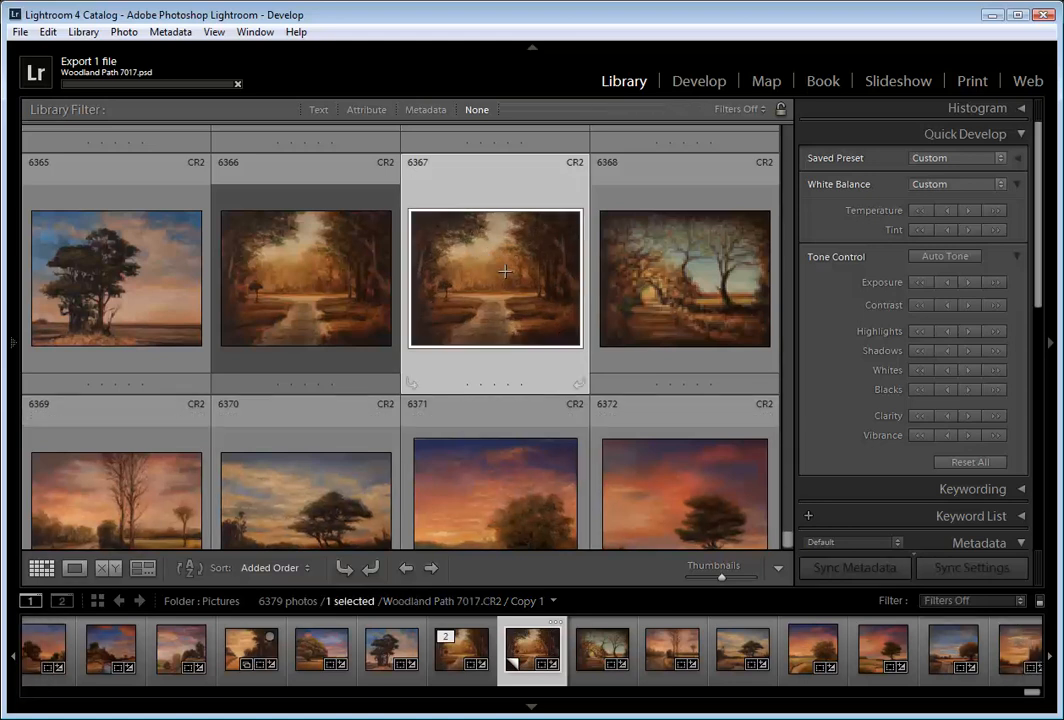
mouse_move(518, 284)
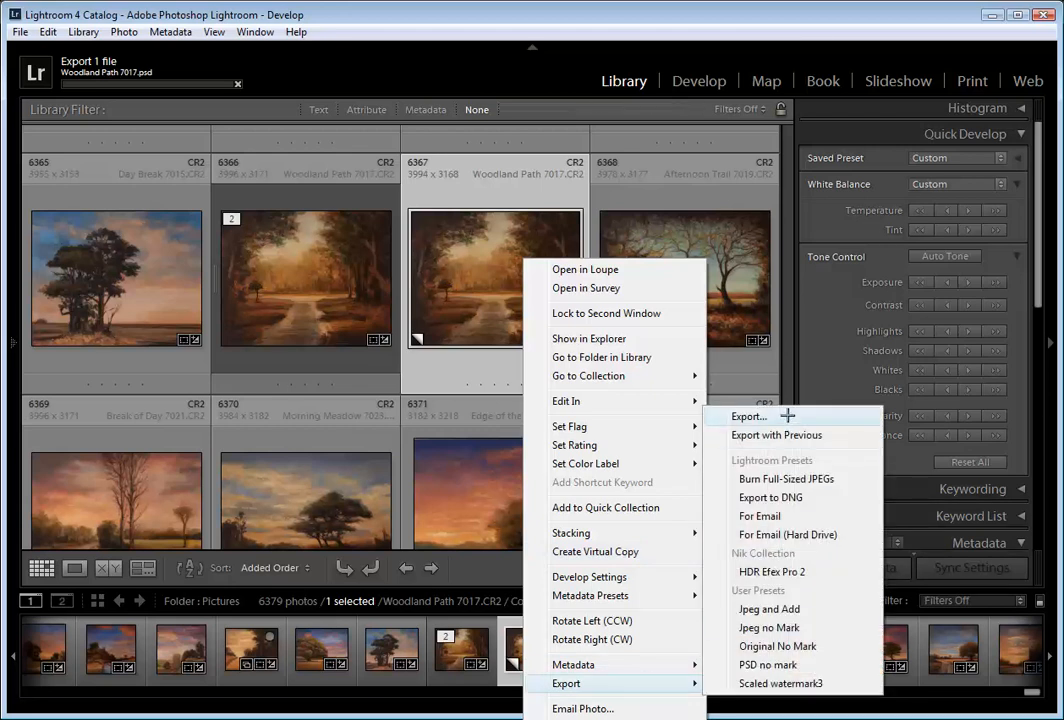
mouse_move(786, 416)
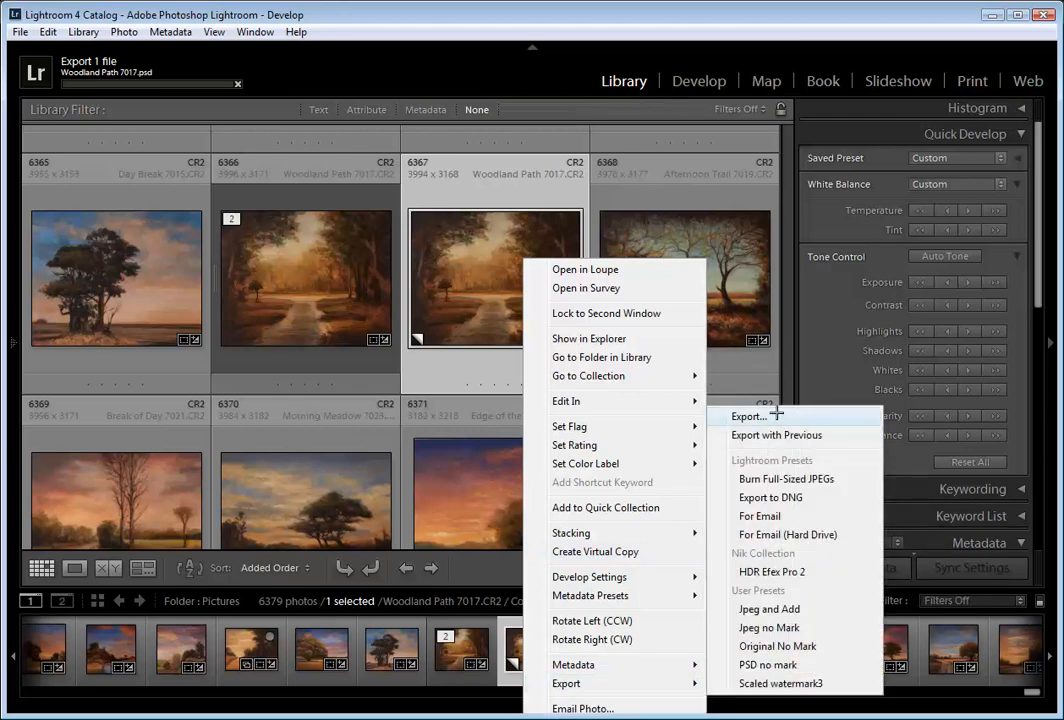
mouse_move(844, 430)
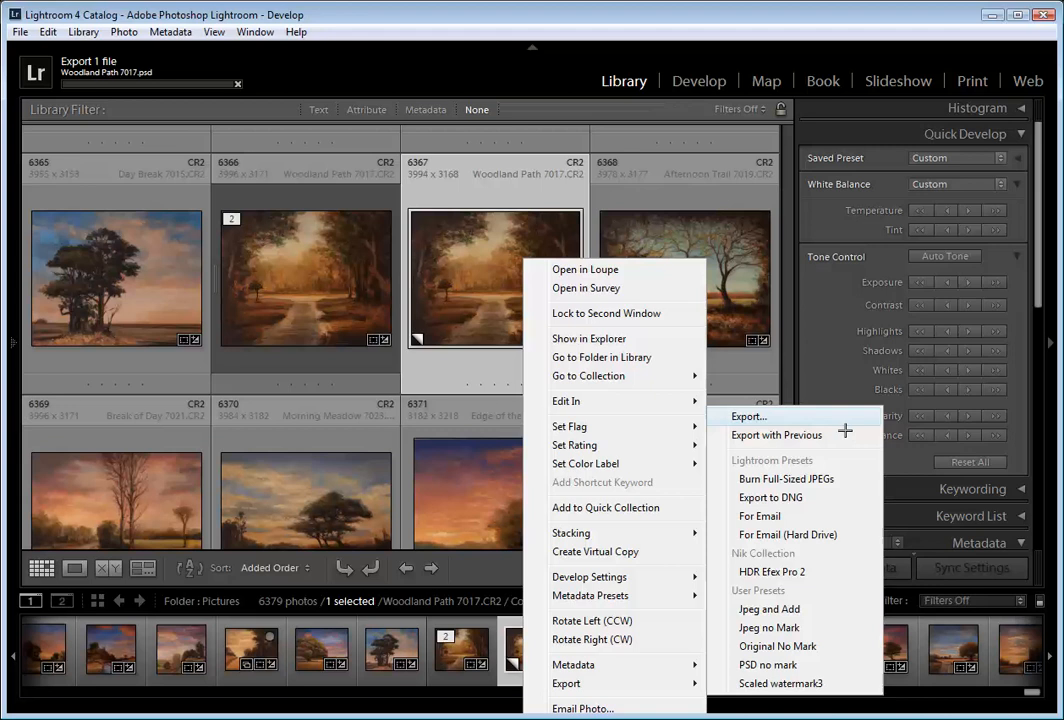
- Export a second copy as a quality-100 JPEG to the Desktop
click(748, 416)
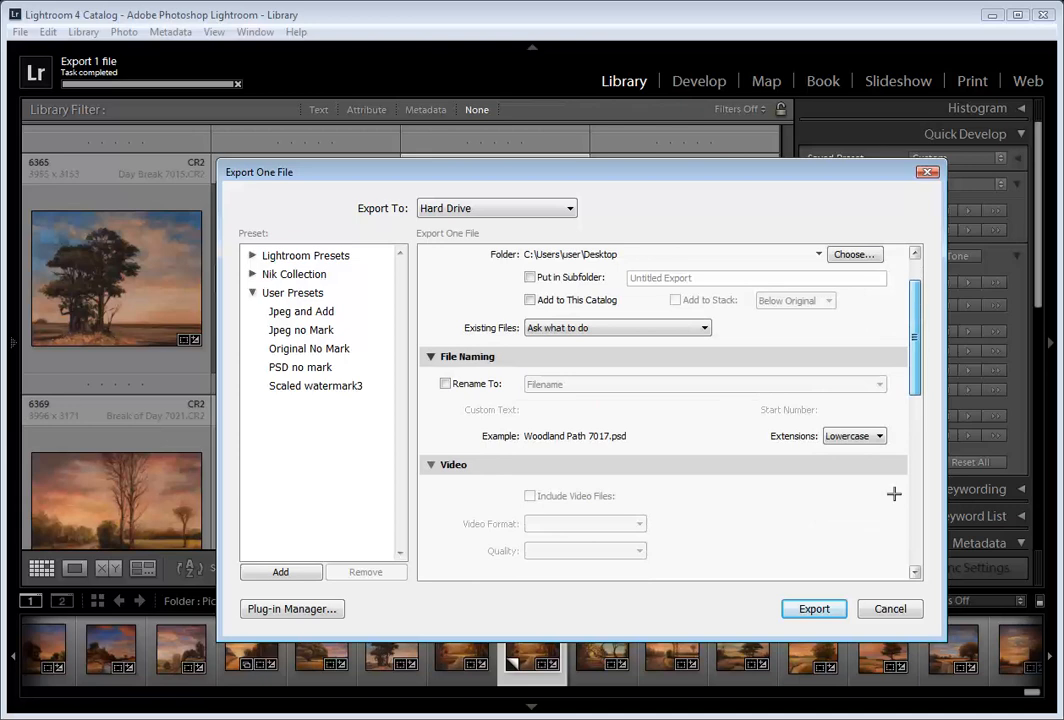
scroll(down, 3)
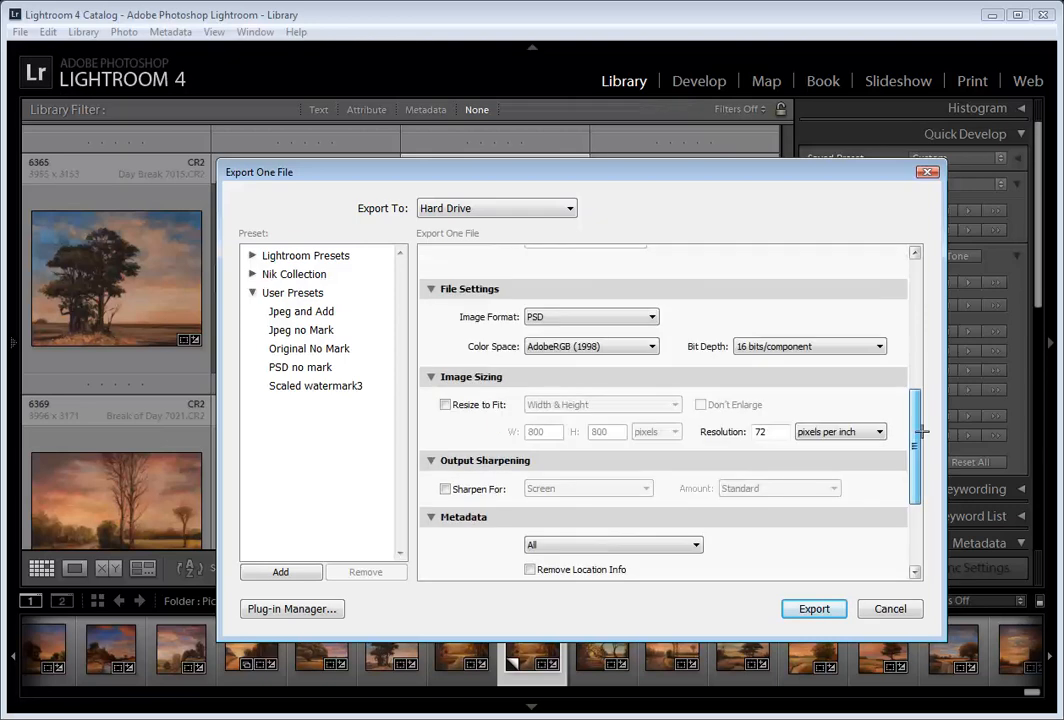
click(590, 316)
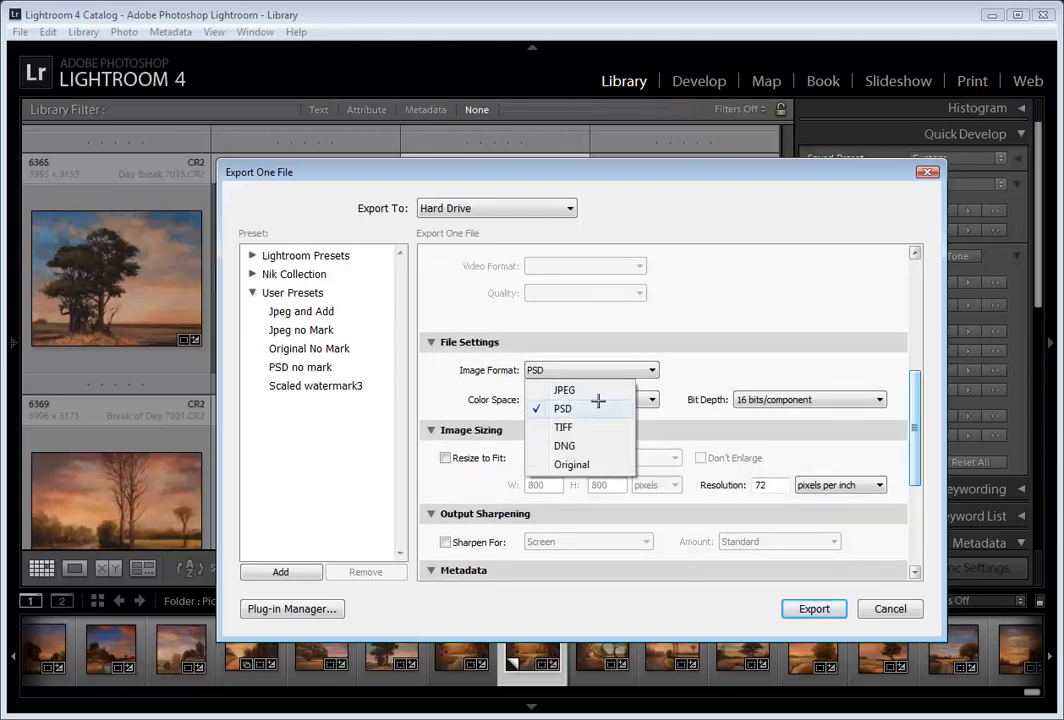
click(564, 390)
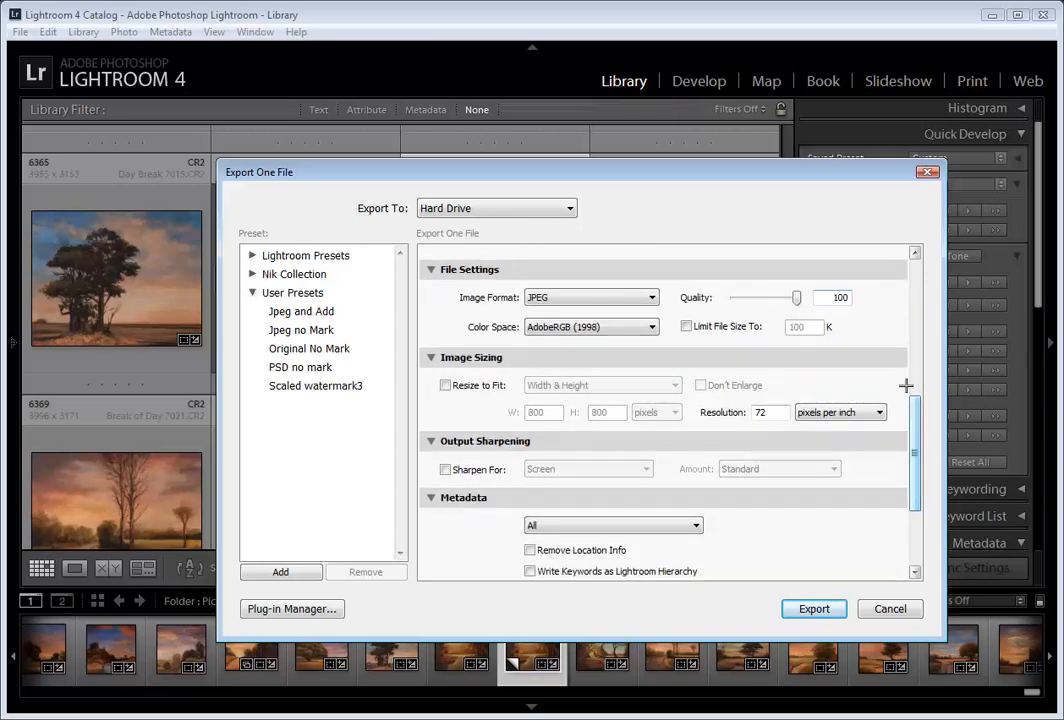
scroll(down, 3)
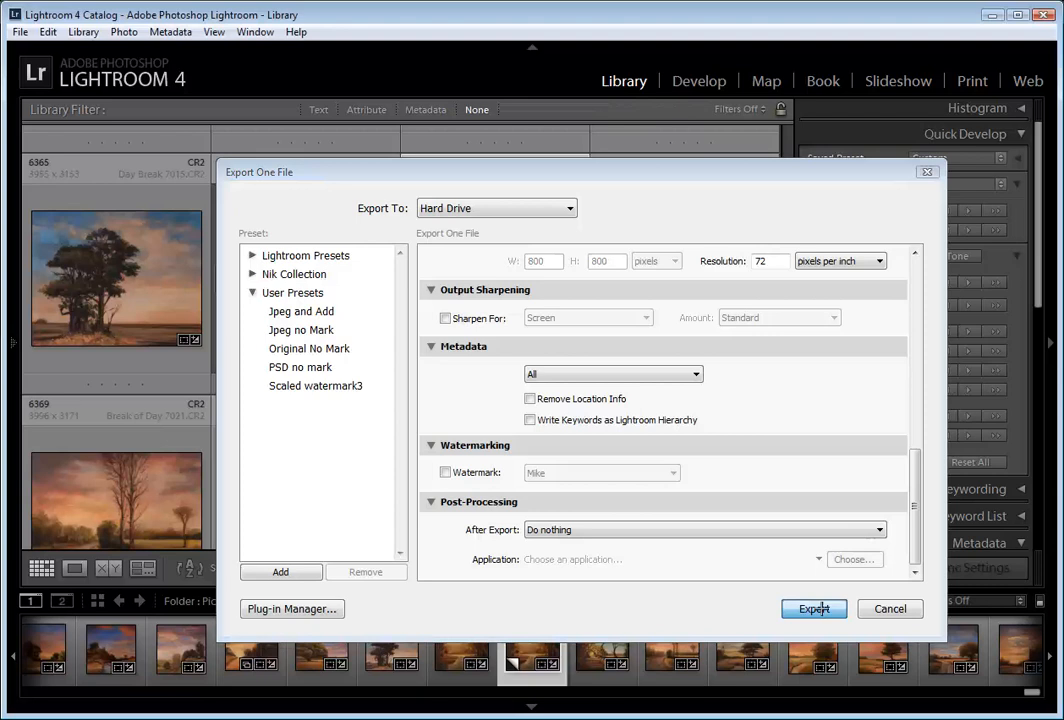
click(814, 608)
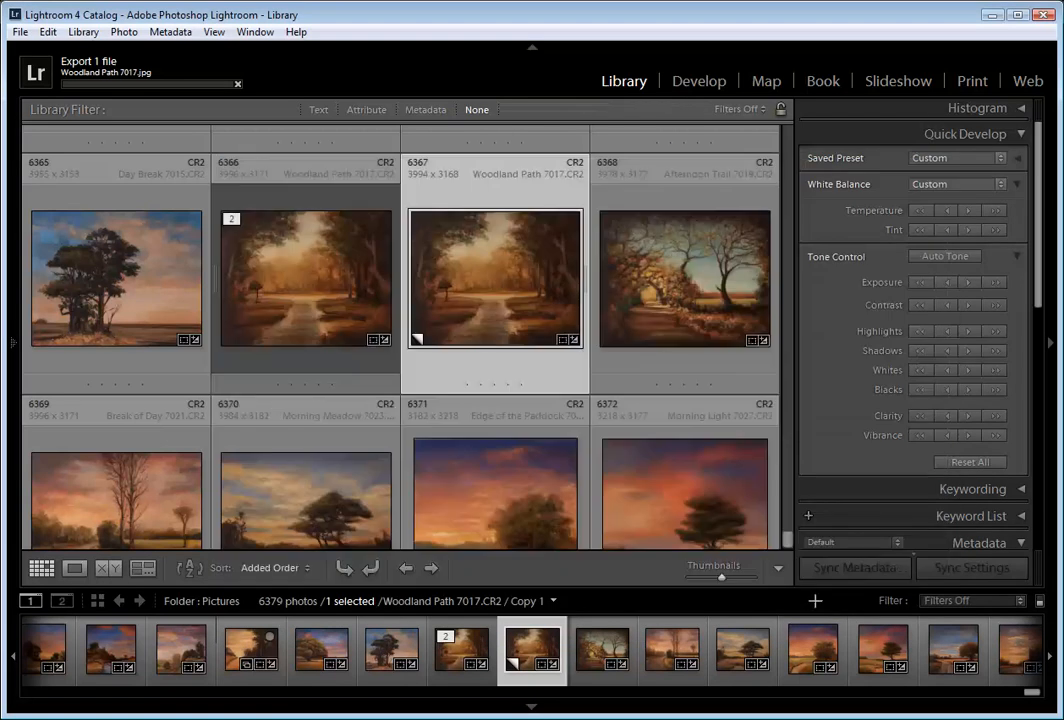